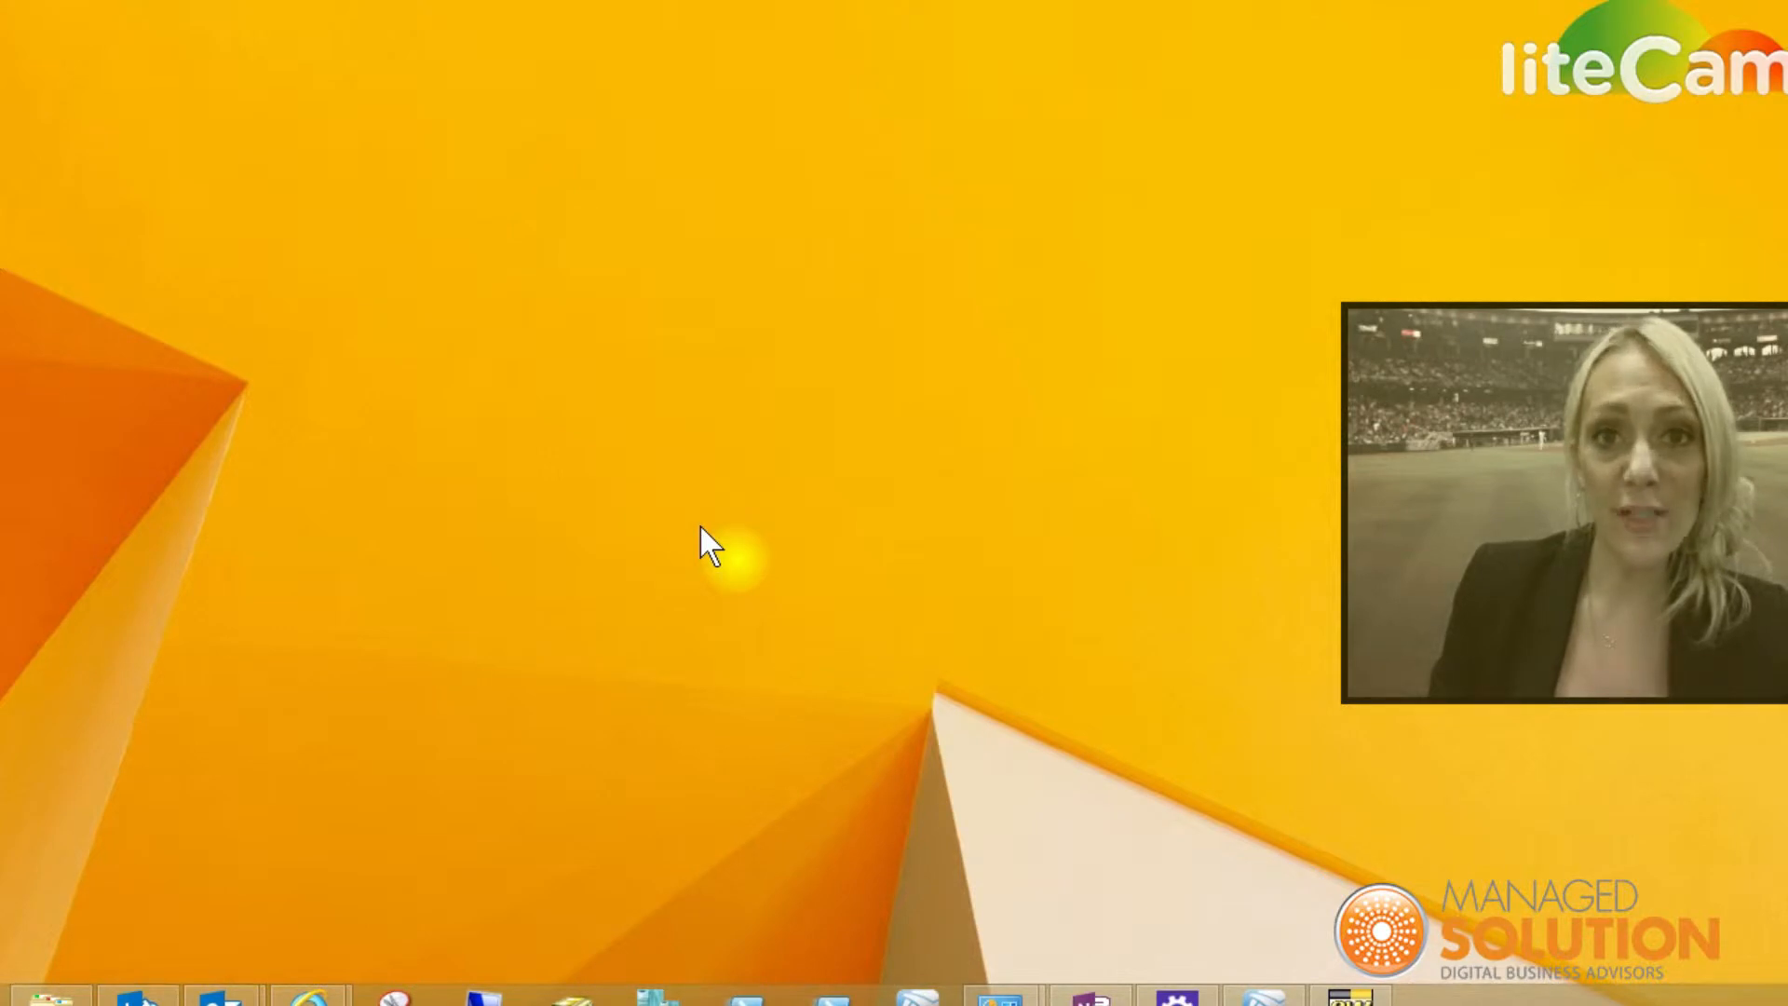
mouse_move(695, 531)
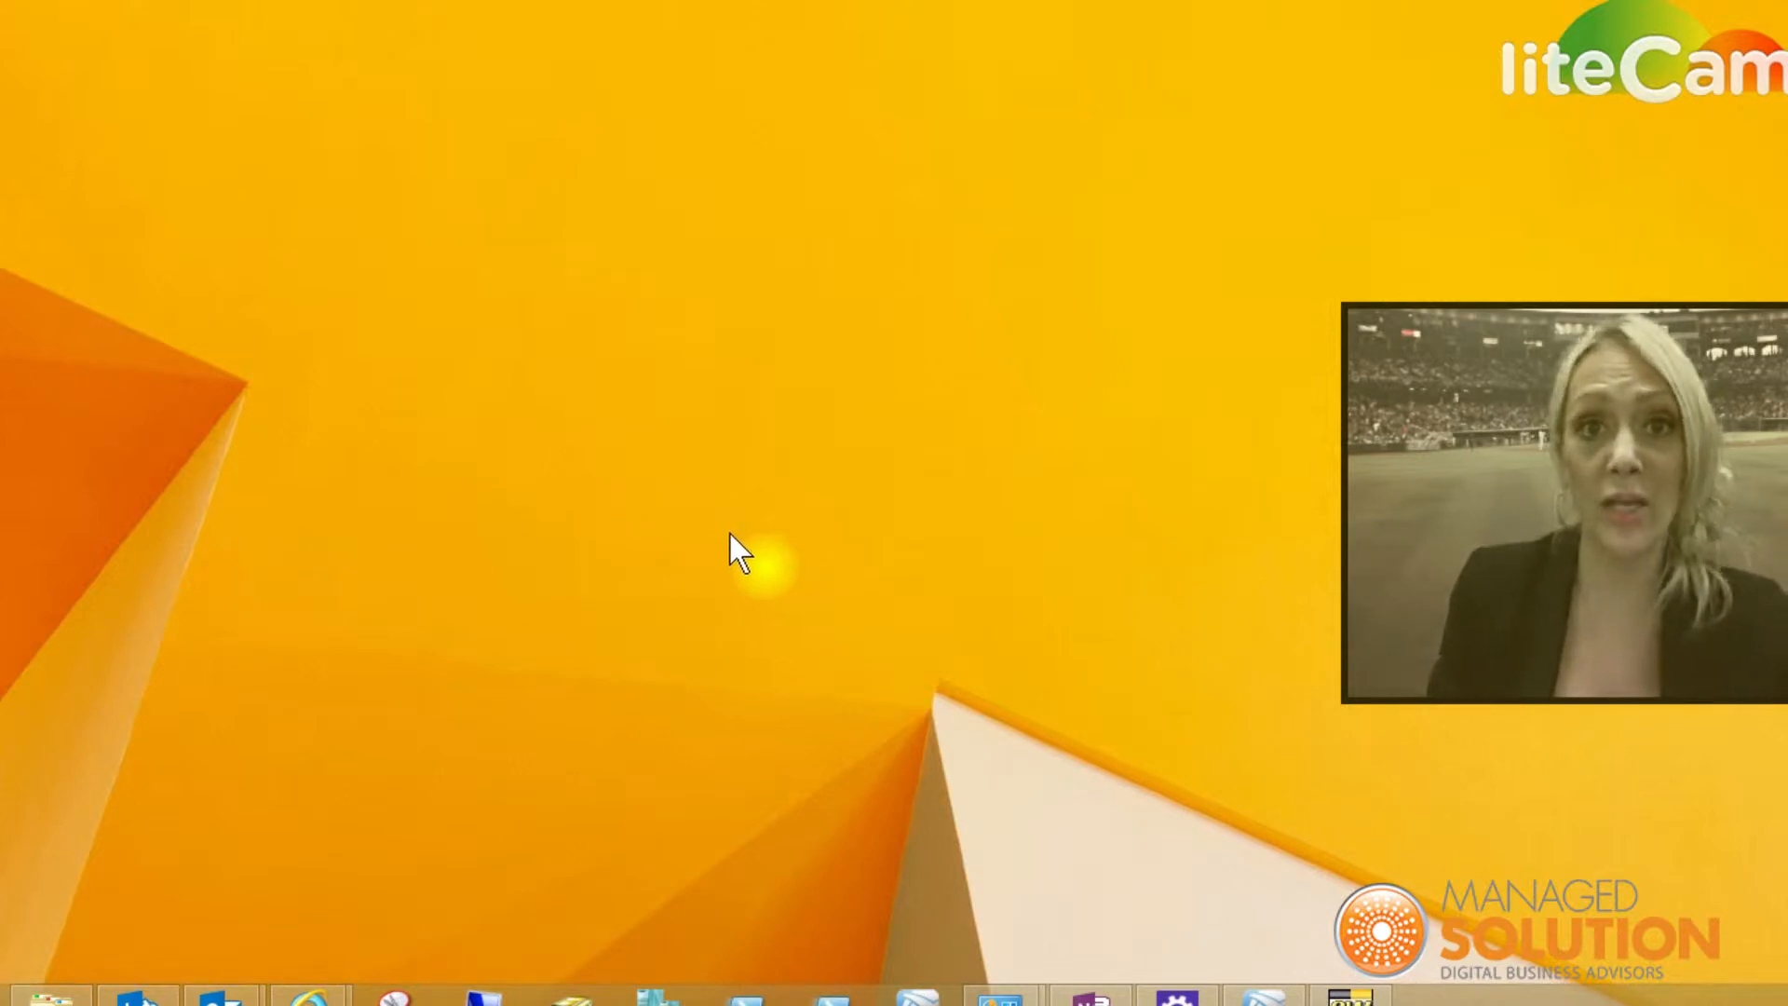
mouse_move(730, 559)
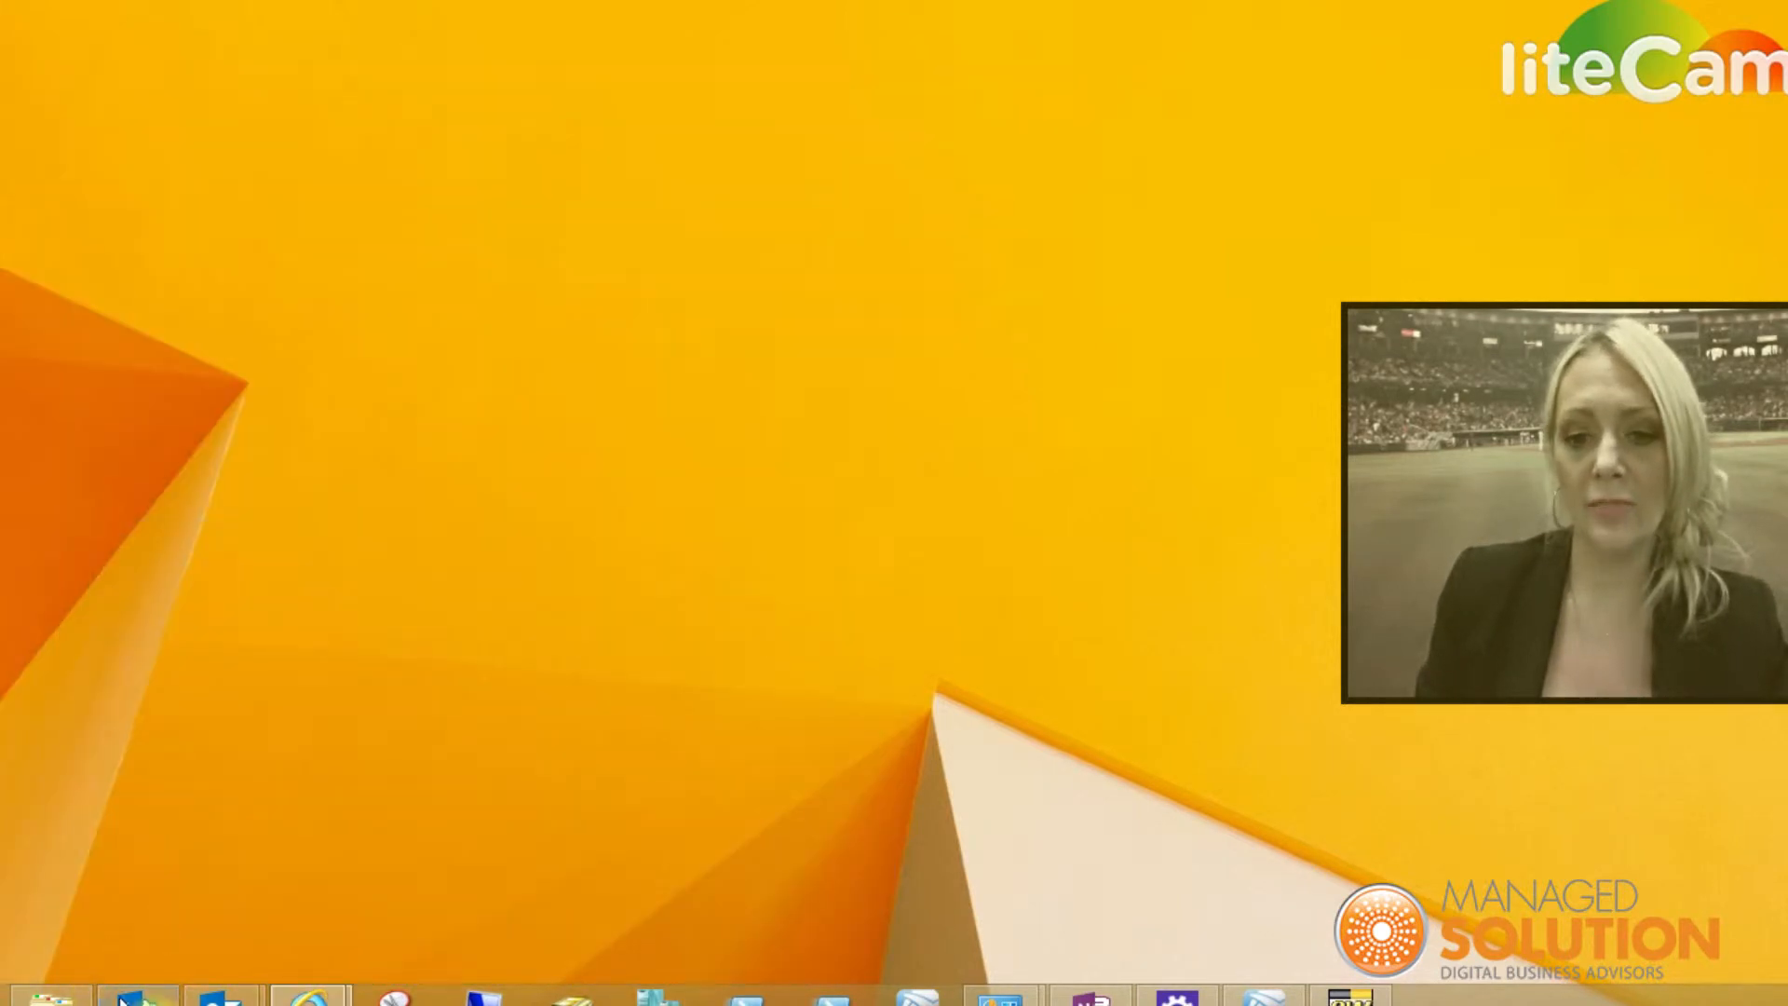
left_click(136, 994)
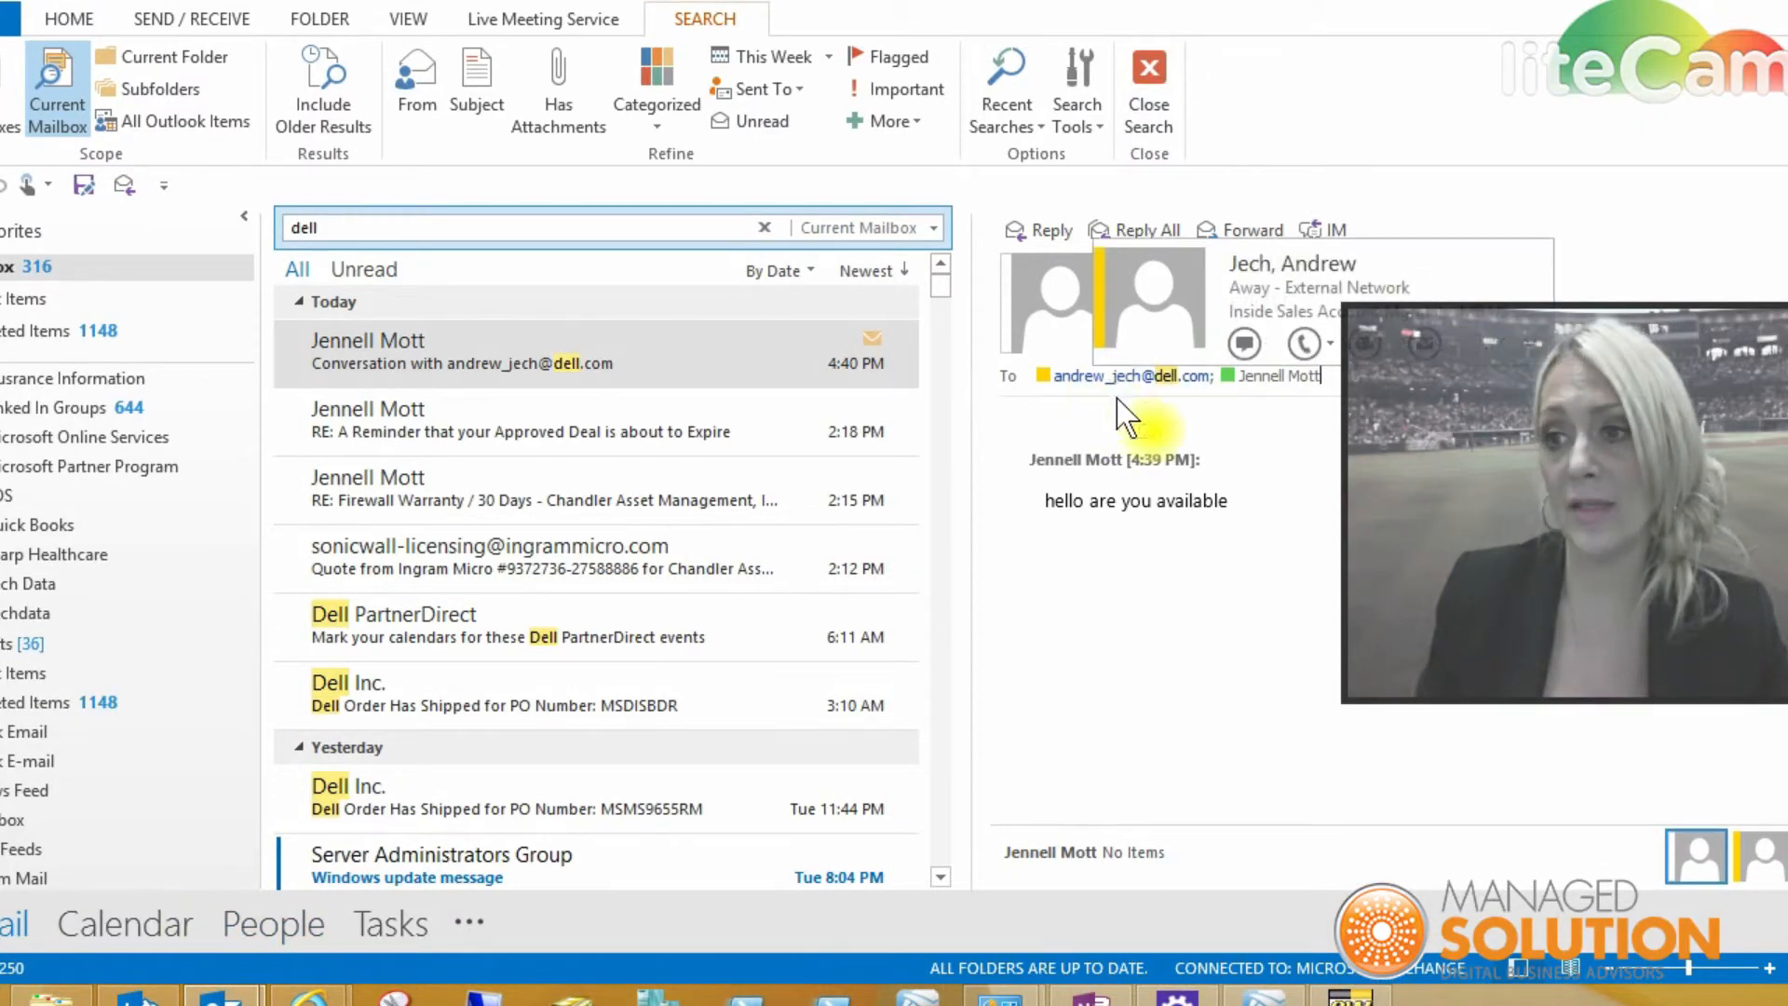
right_click(1129, 375)
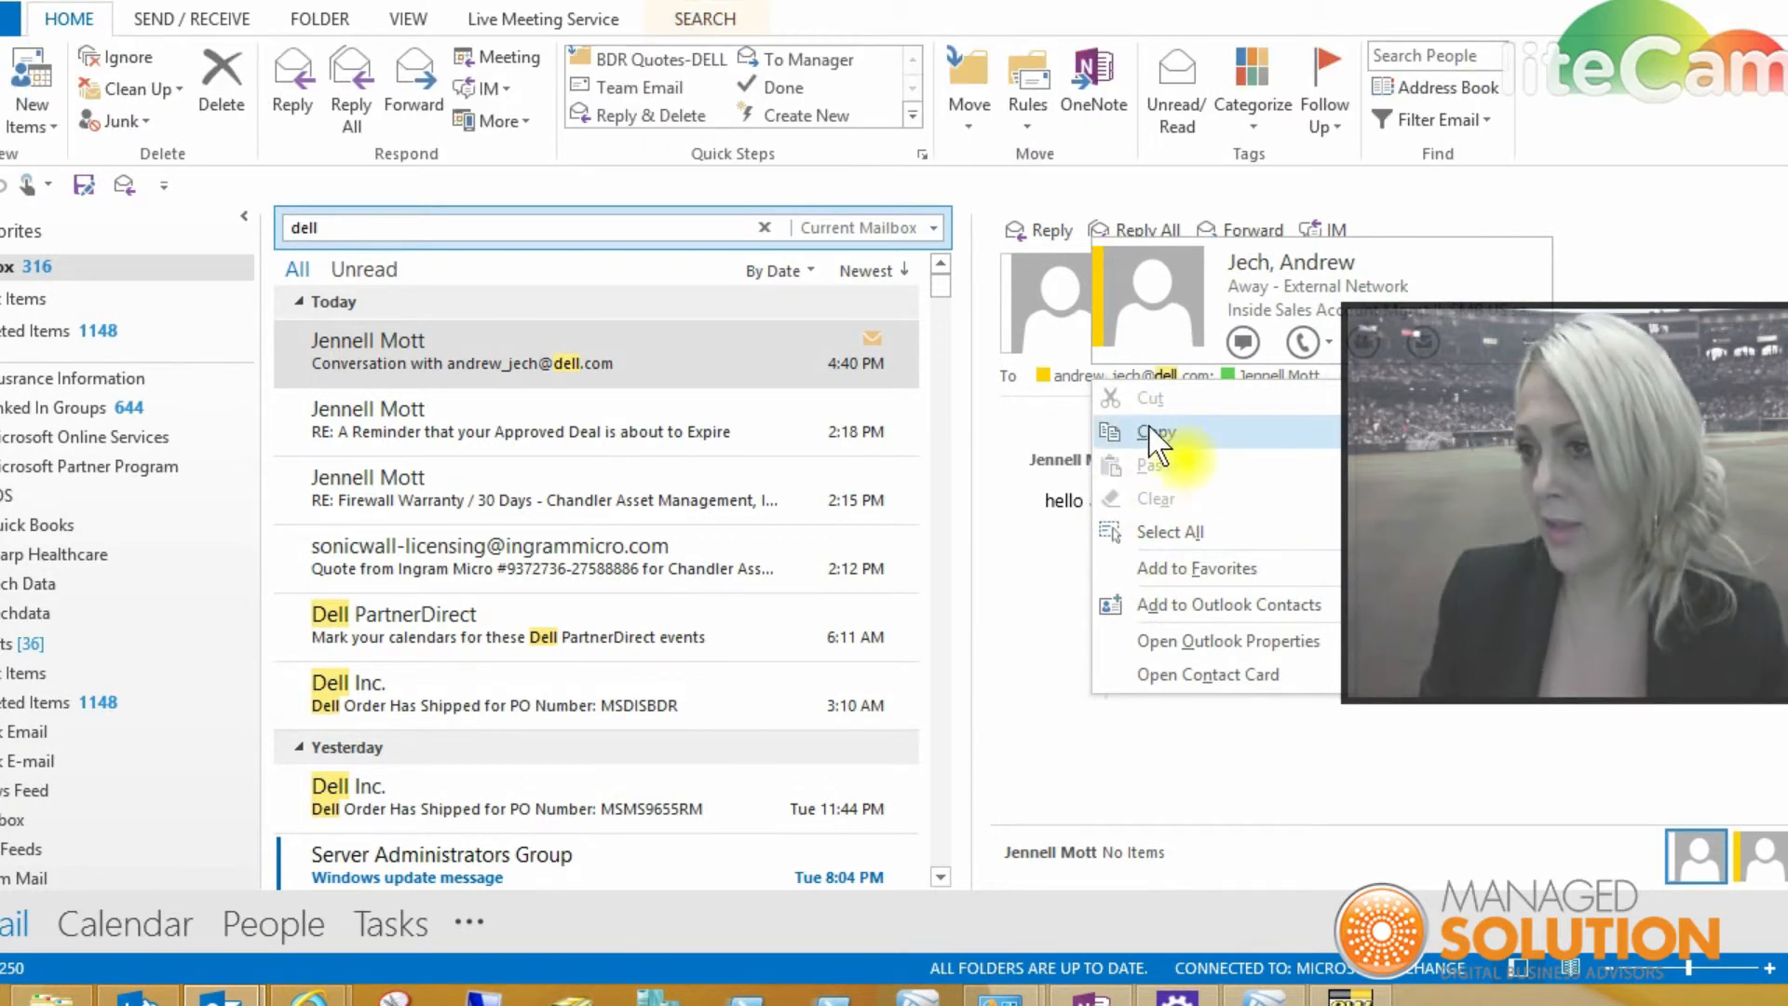
left_click(1154, 430)
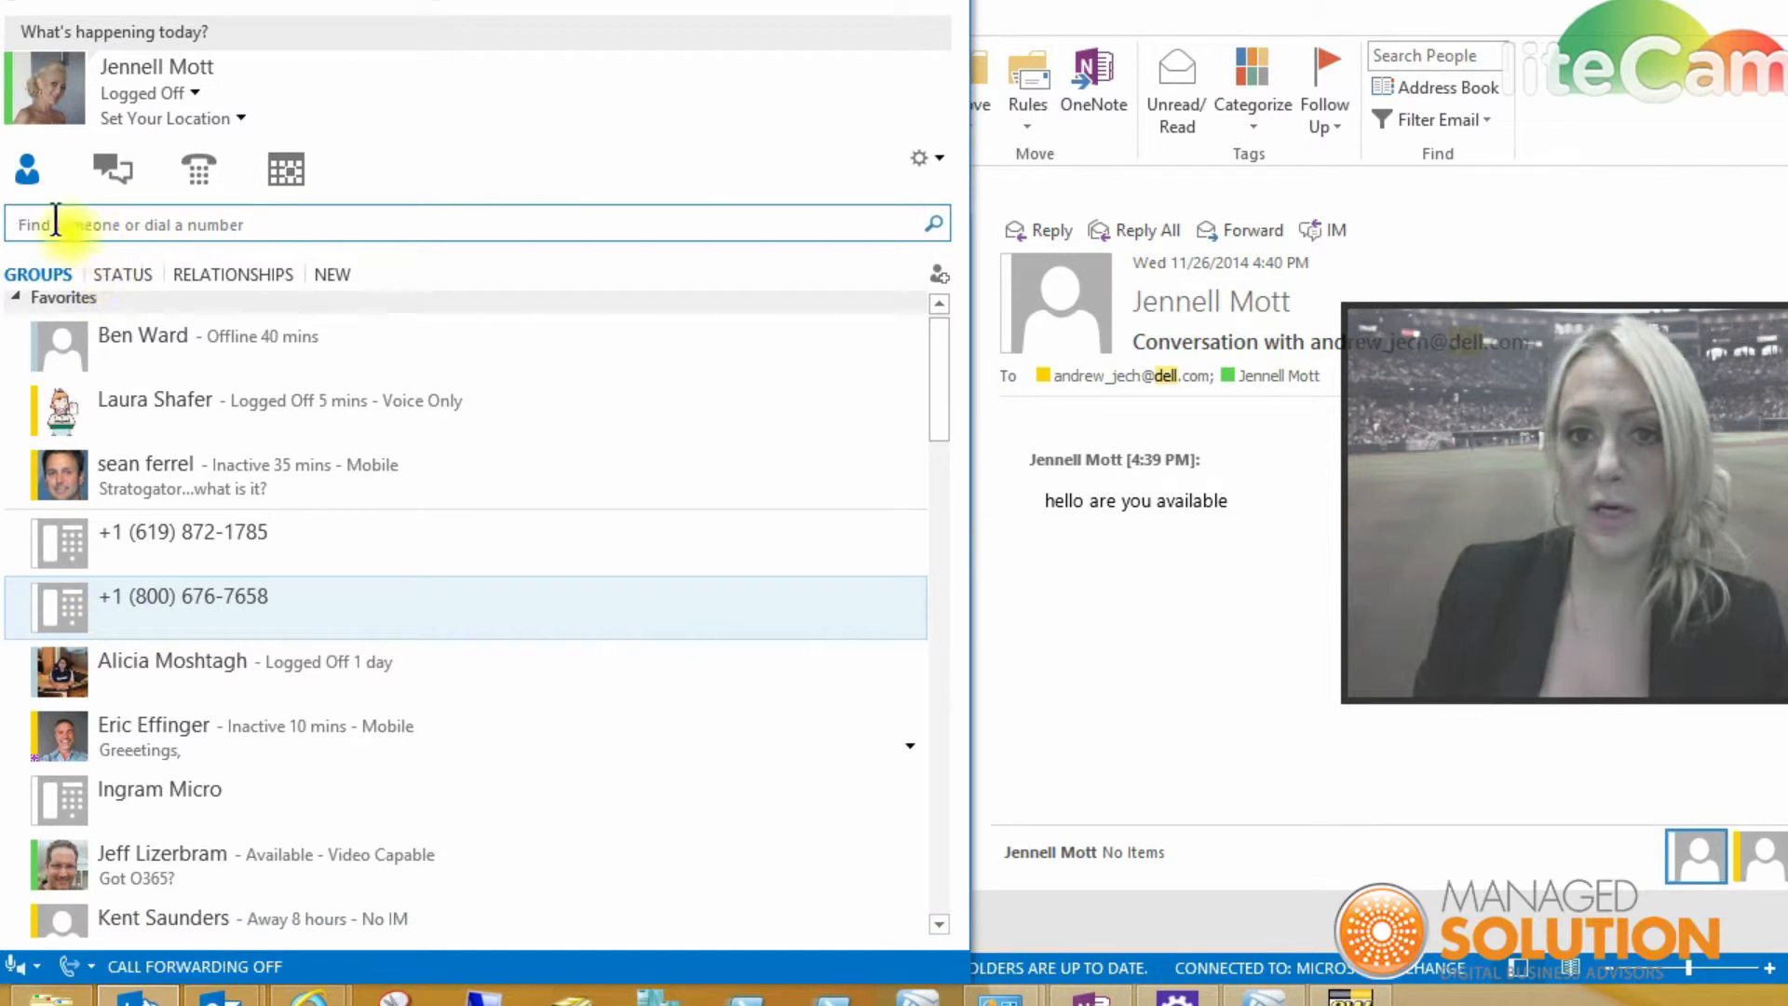
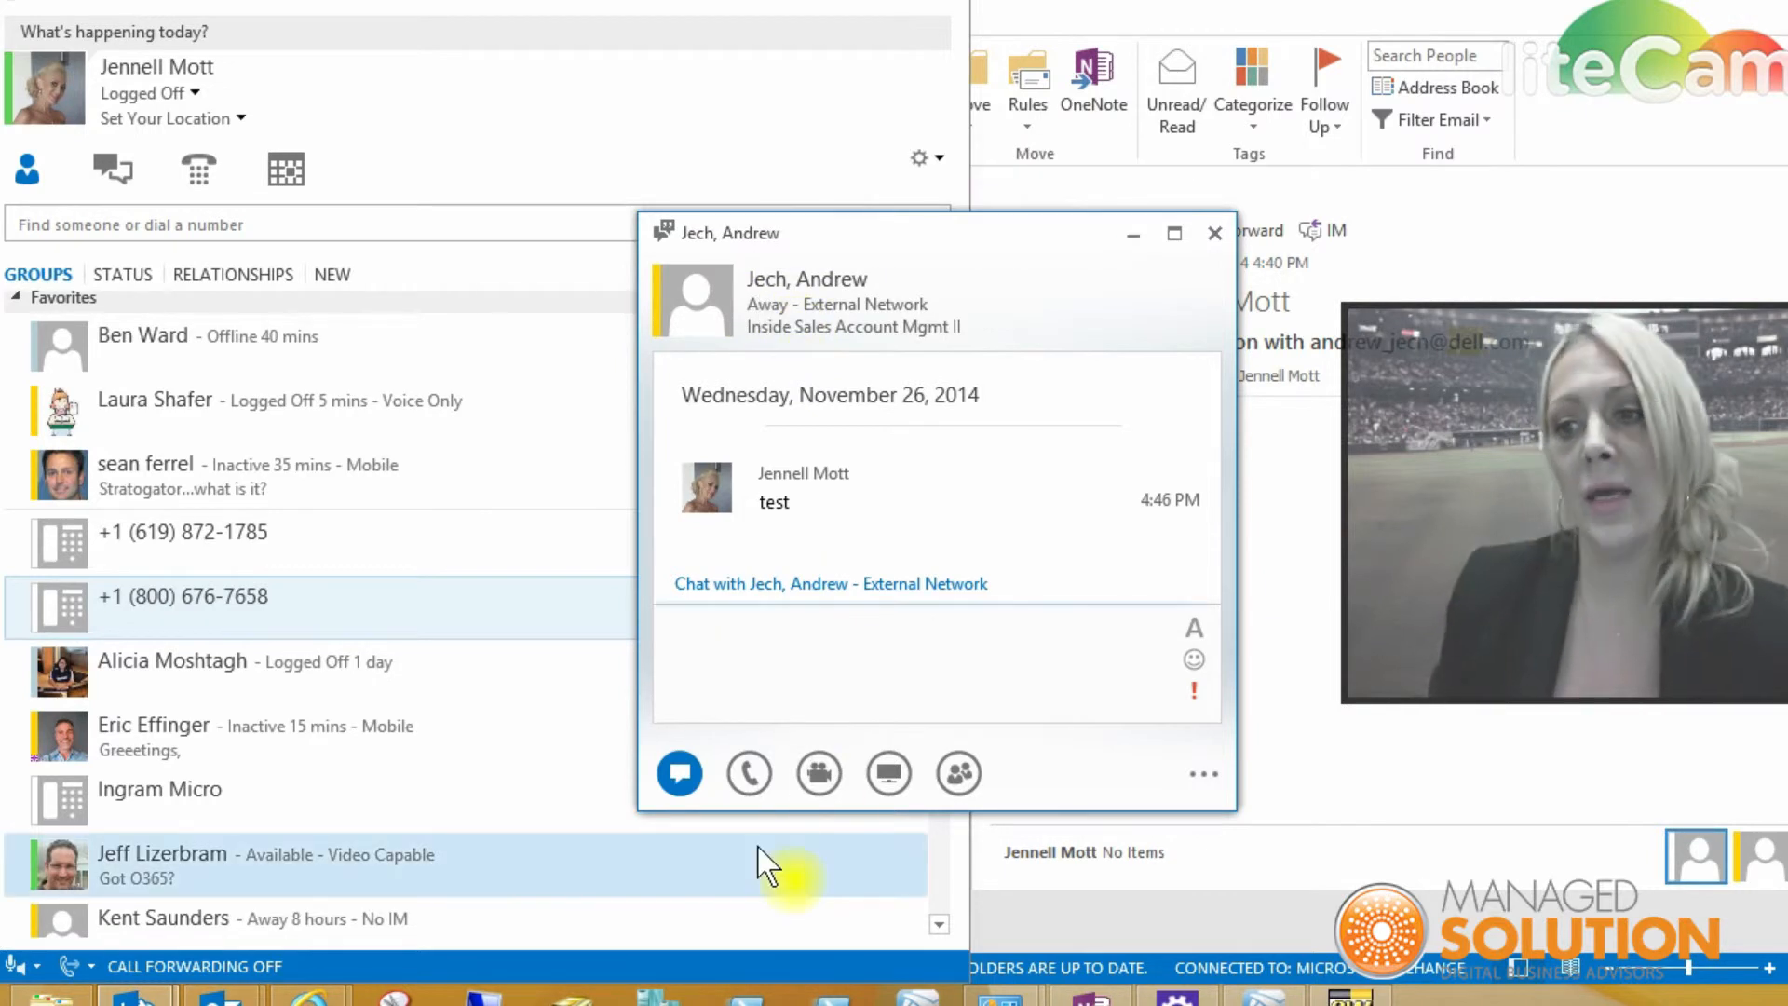
- Check the Call, Video, Present and Participants options of the Dell chat, then return to Outlook
left_click(749, 773)
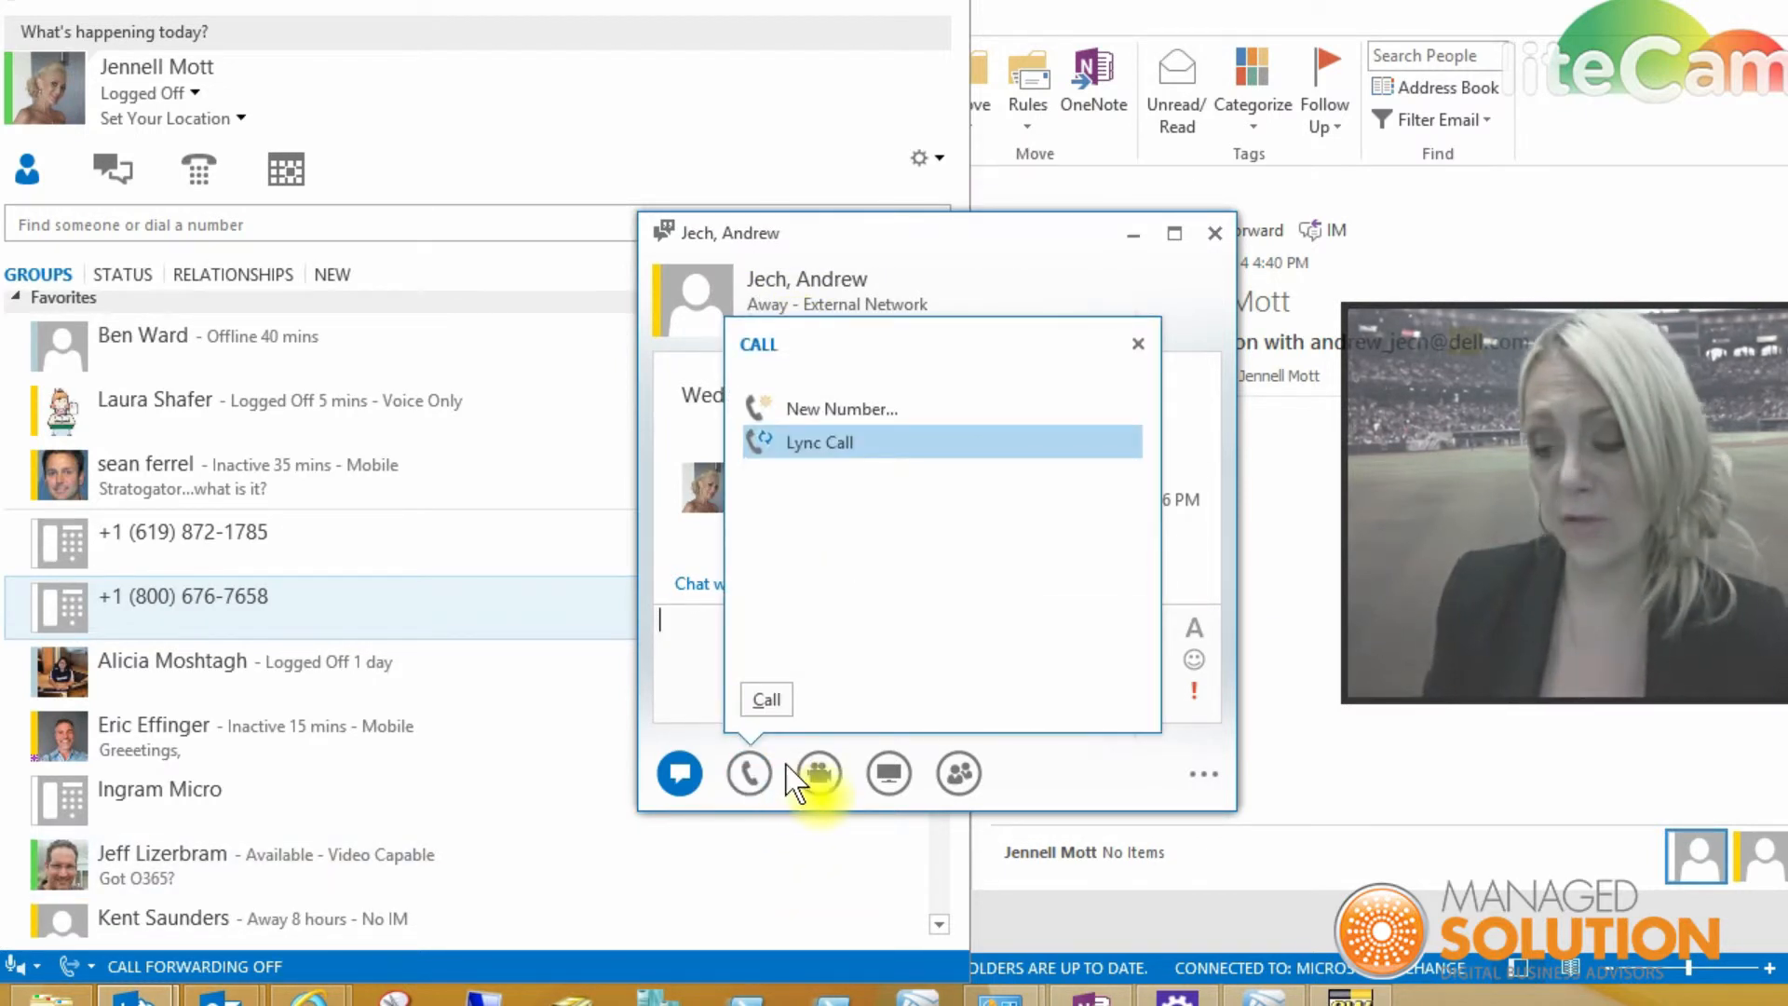
left_click(817, 773)
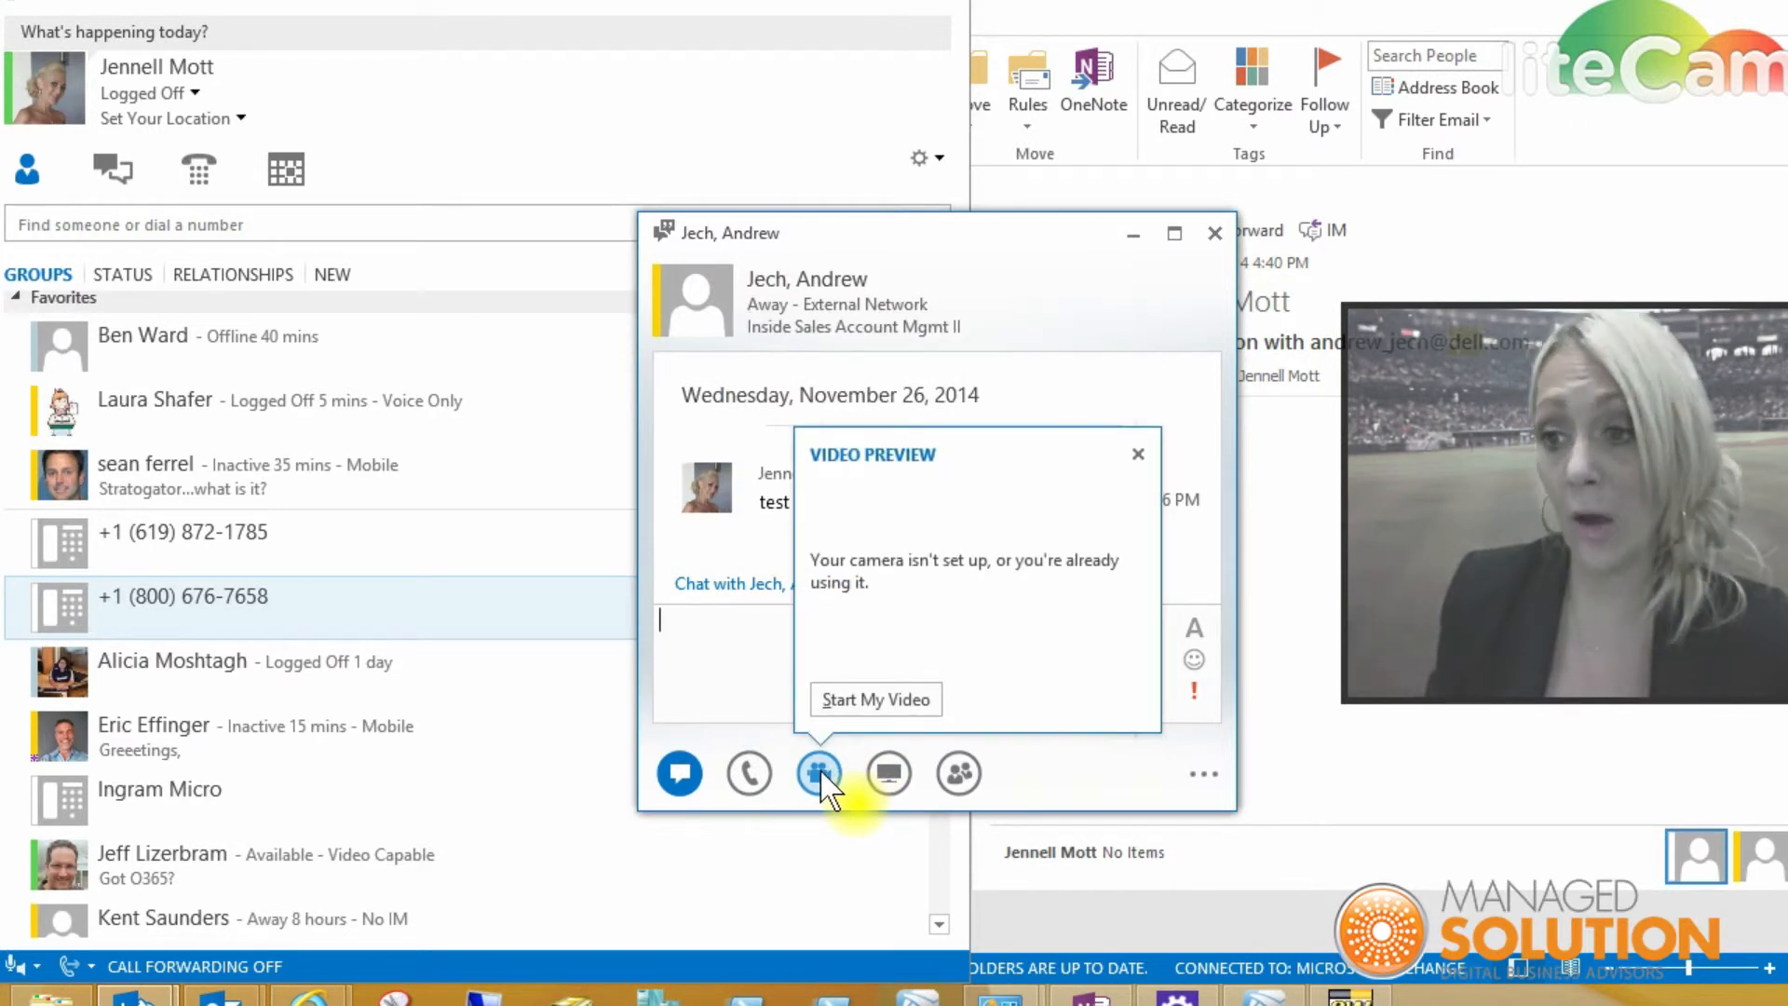
left_click(889, 773)
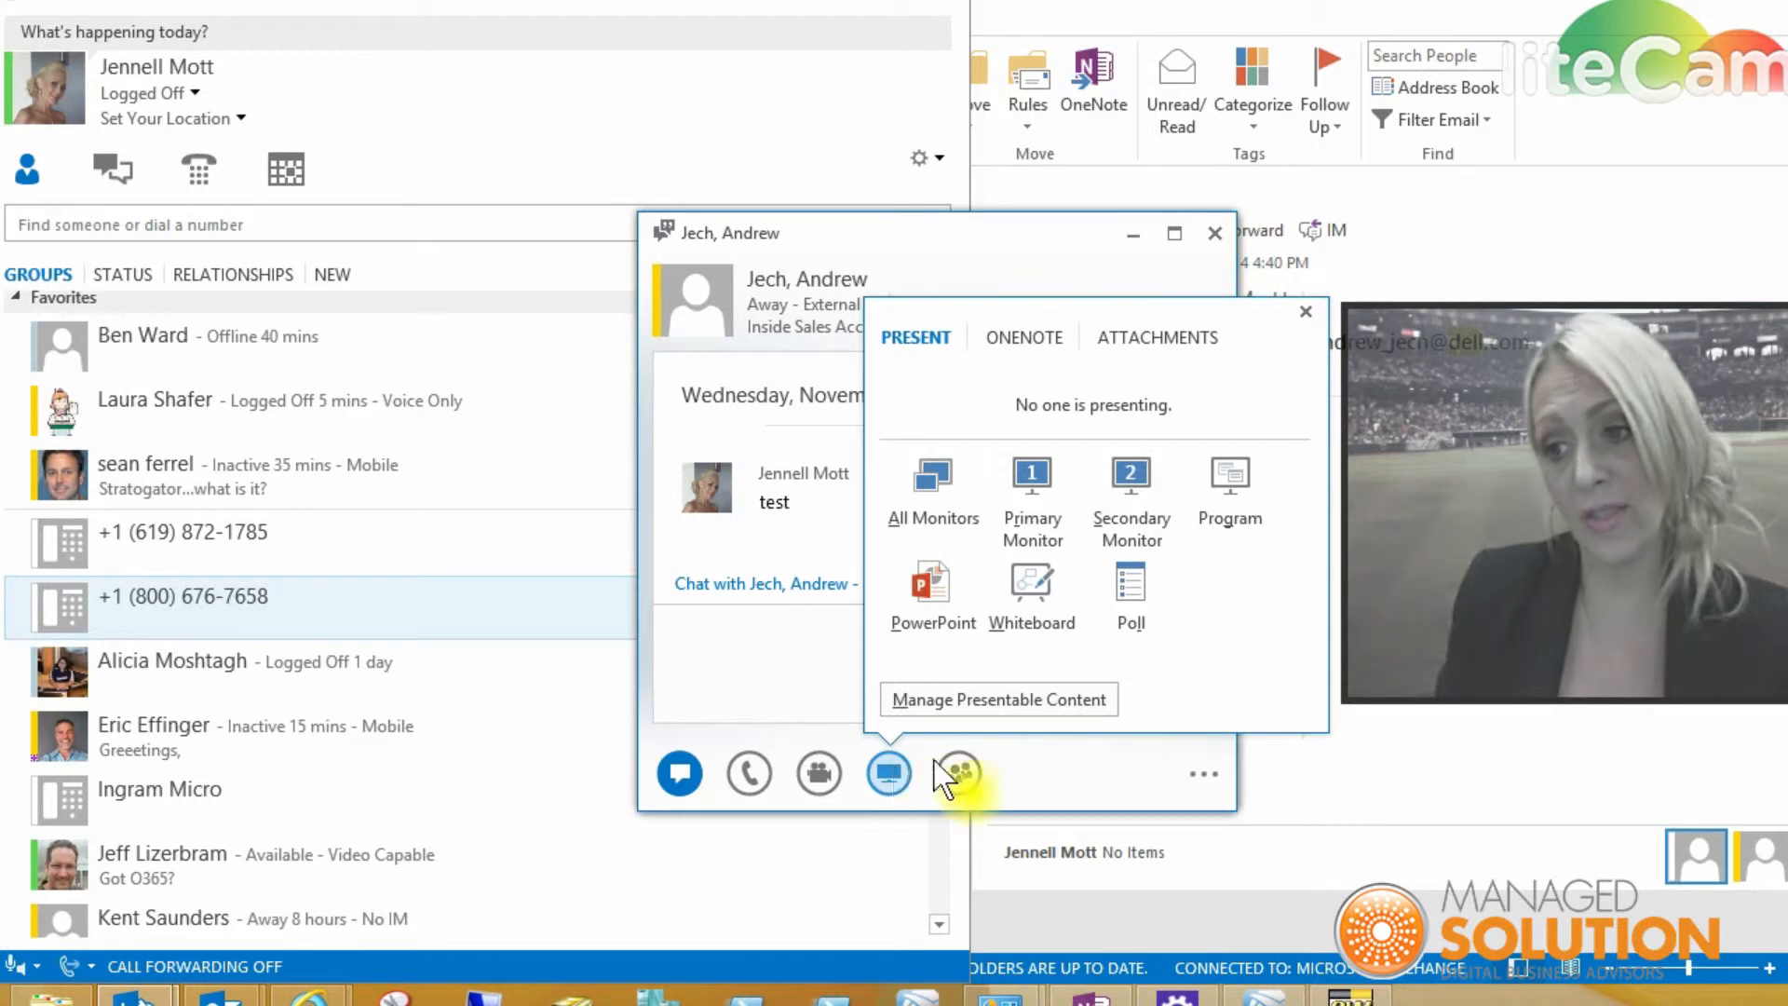
left_click(958, 773)
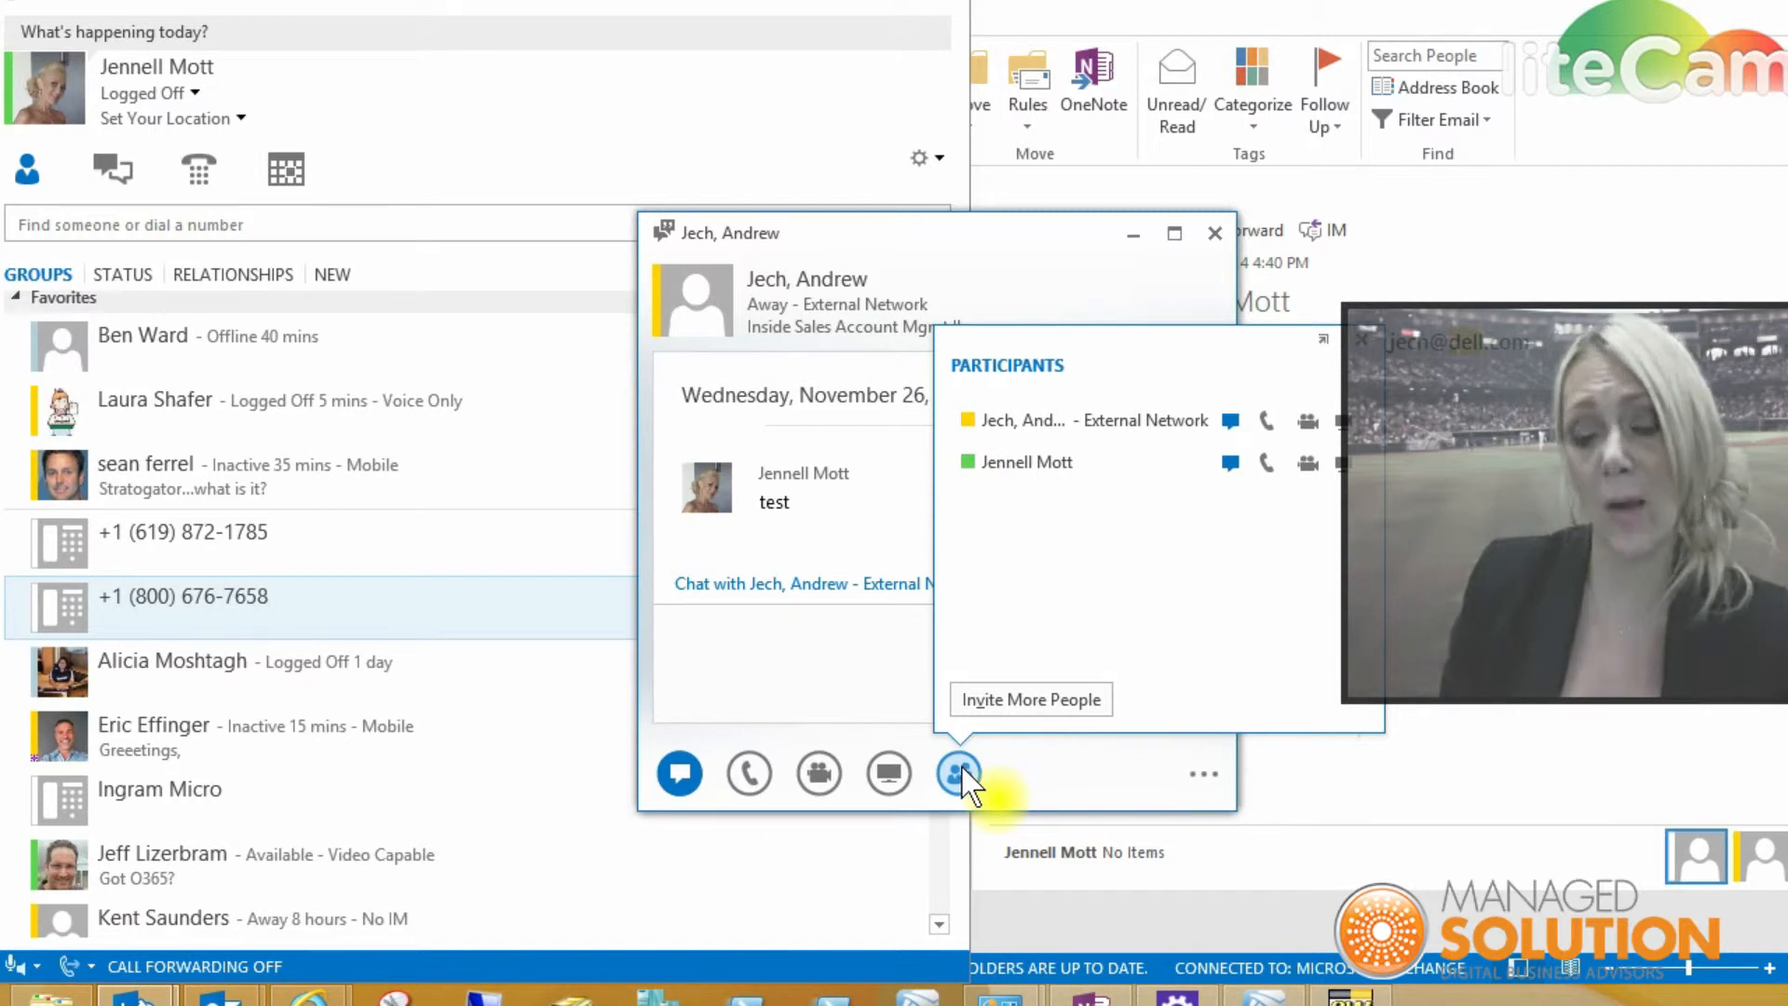
left_click(957, 773)
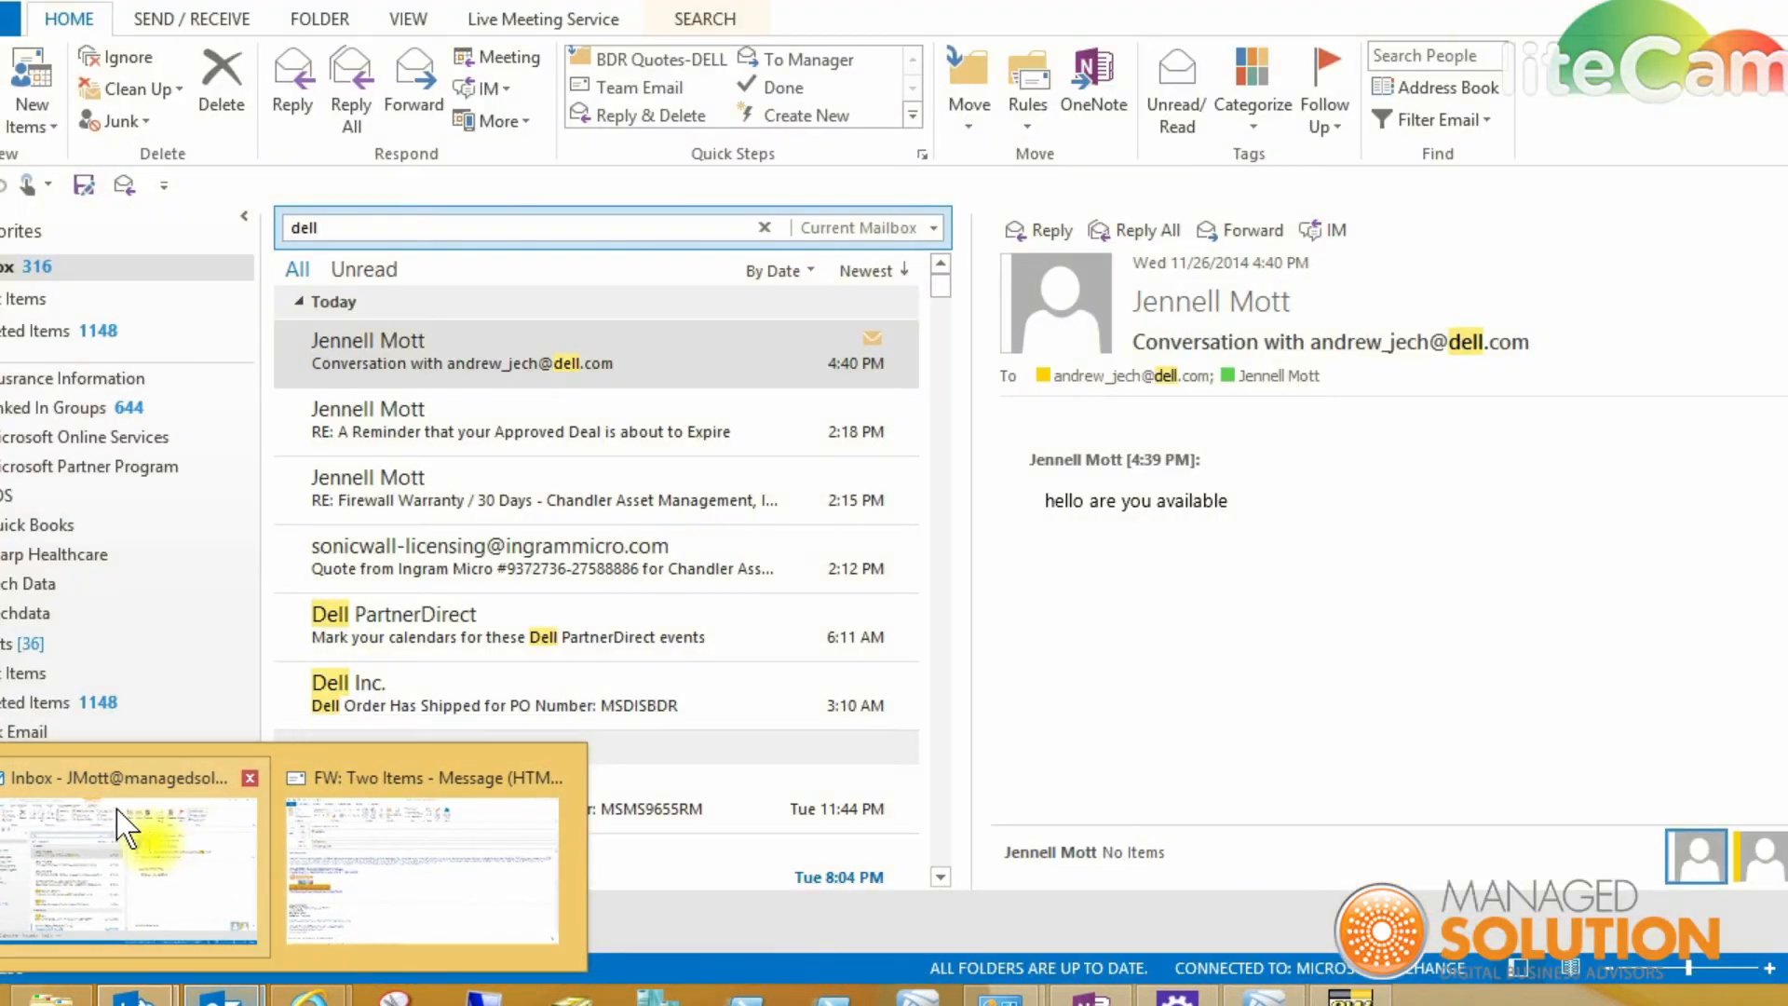
left_click(514, 227)
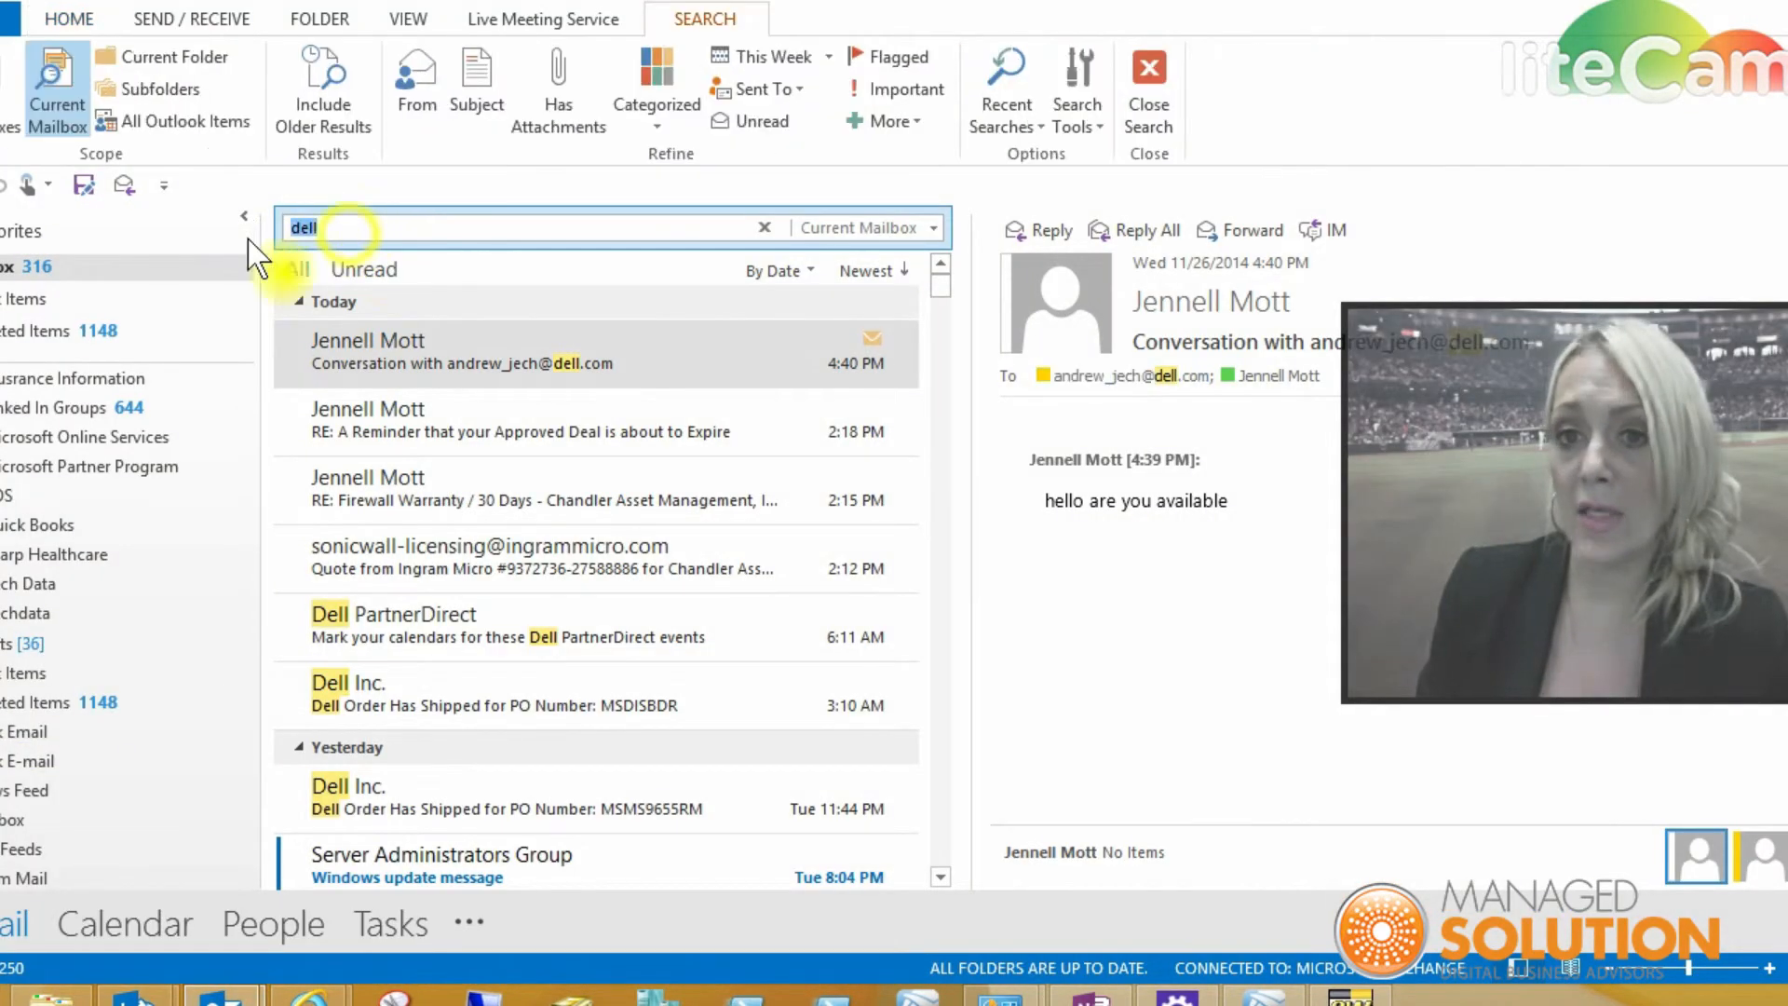
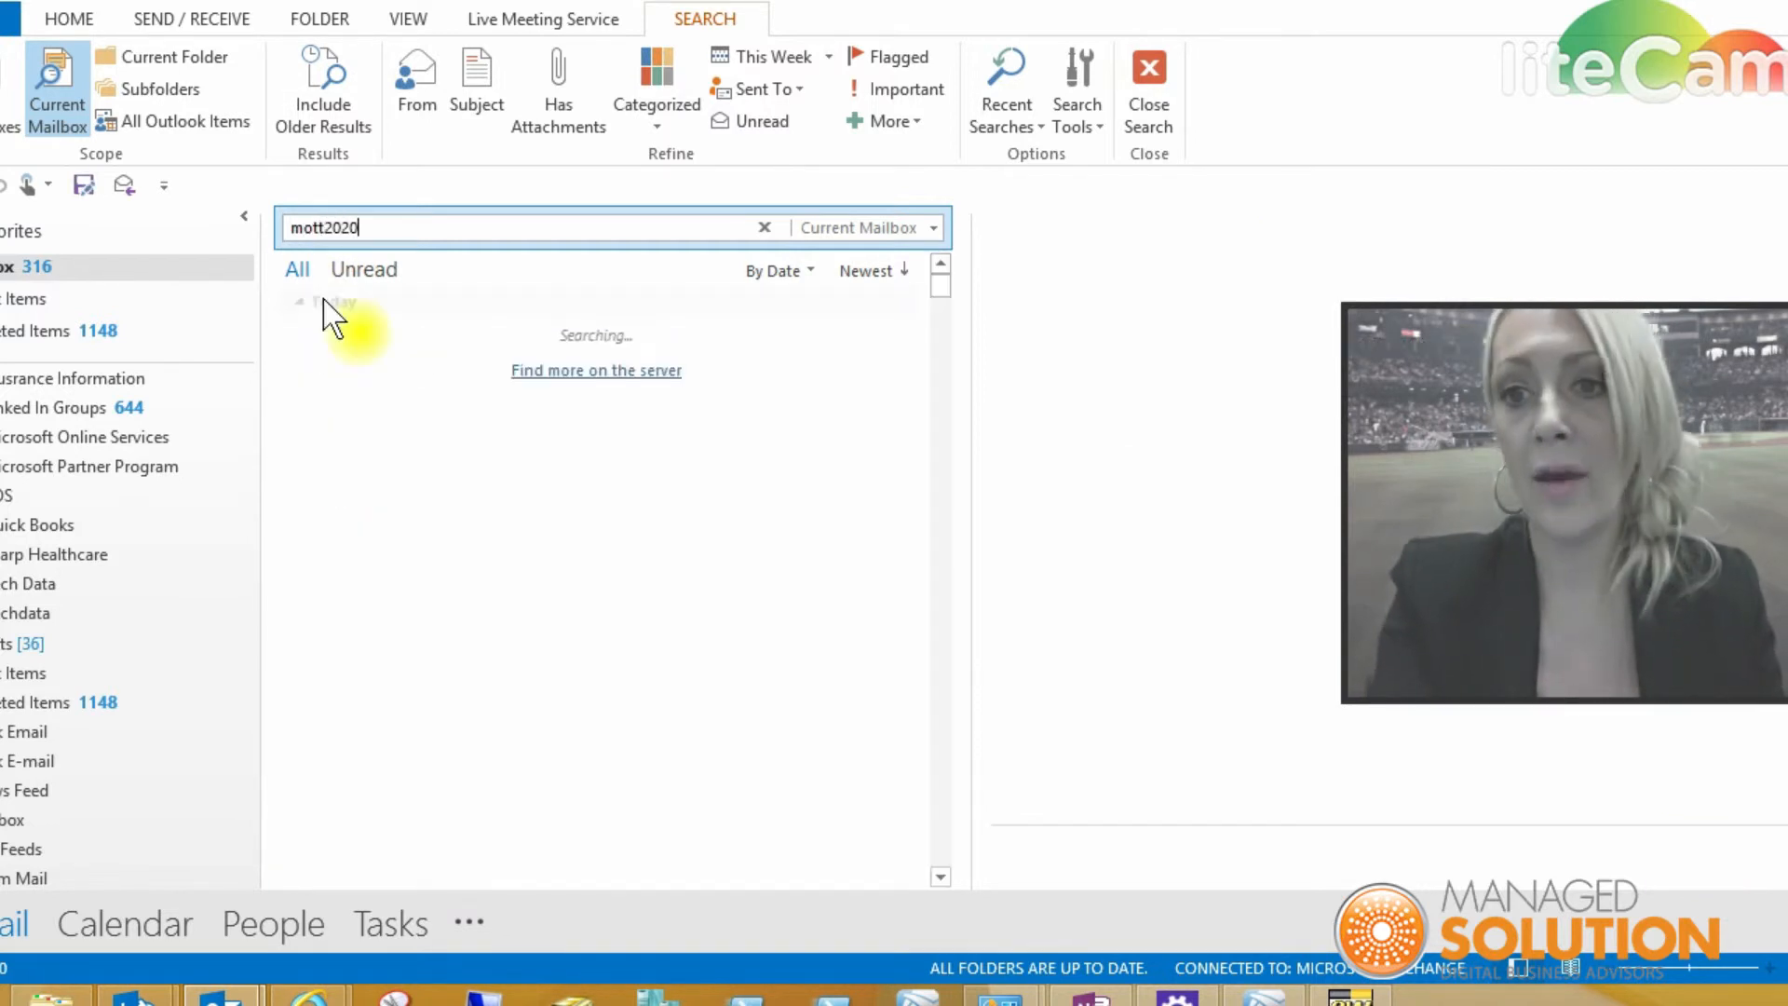
left_click(410, 352)
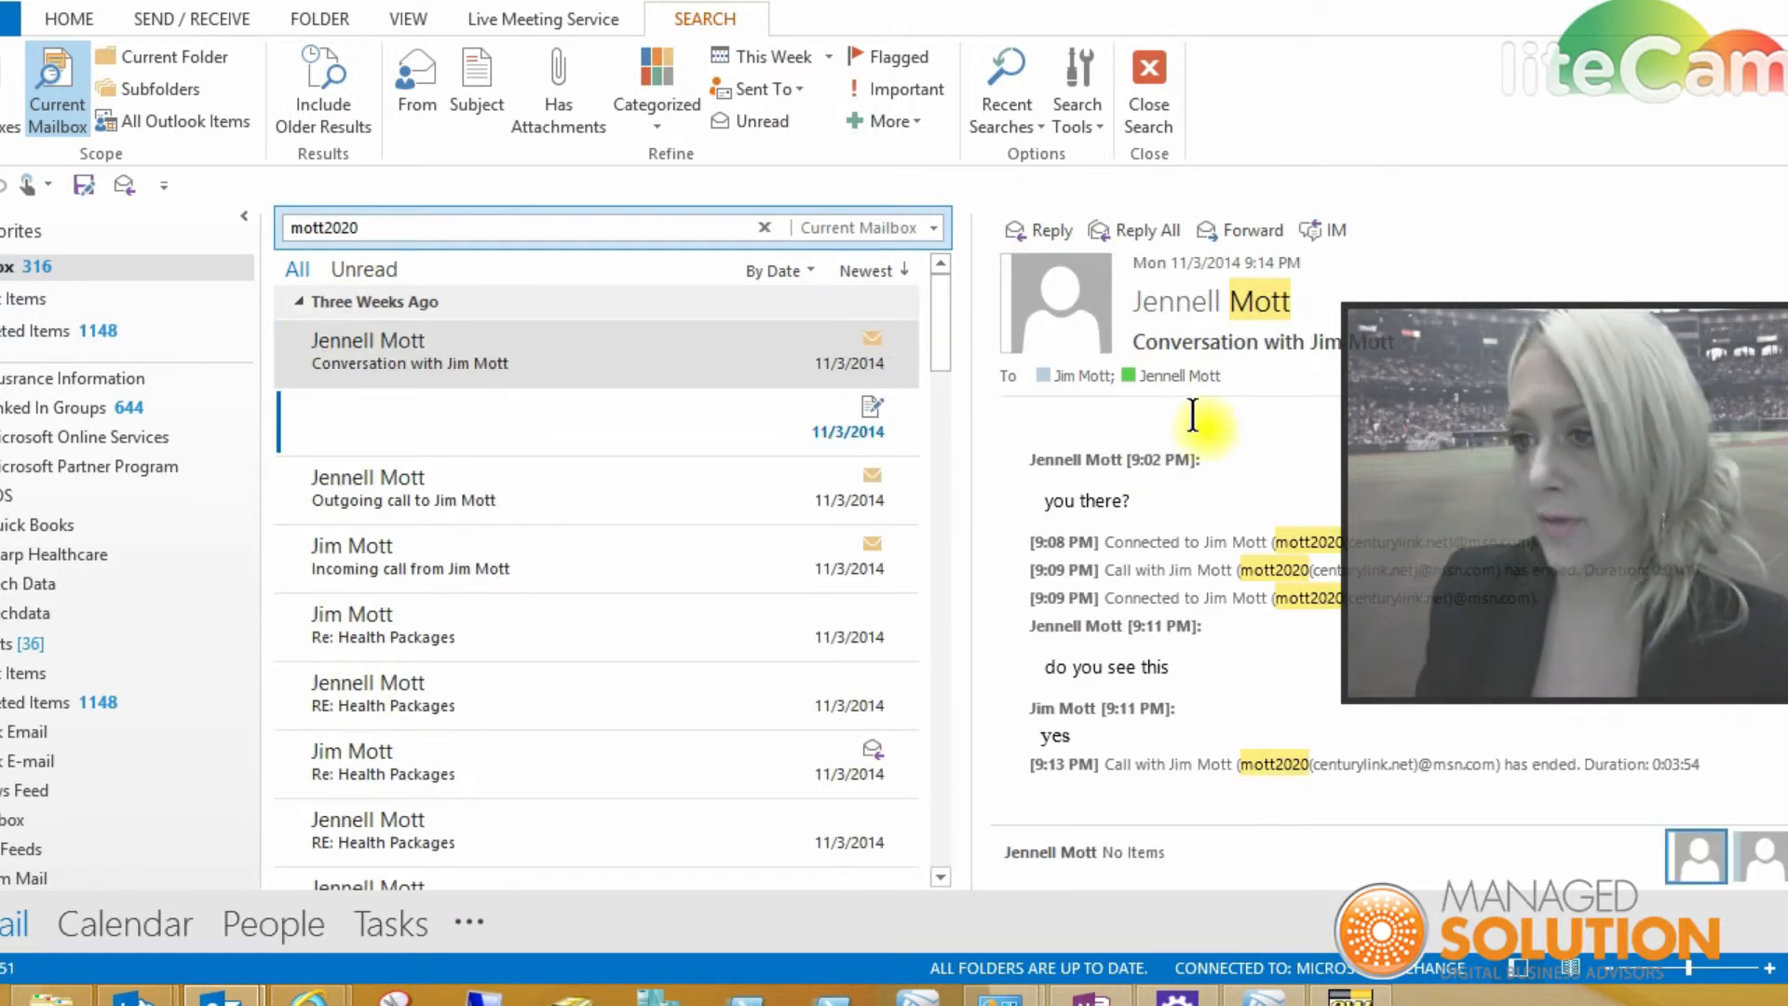
mouse_move(1073, 374)
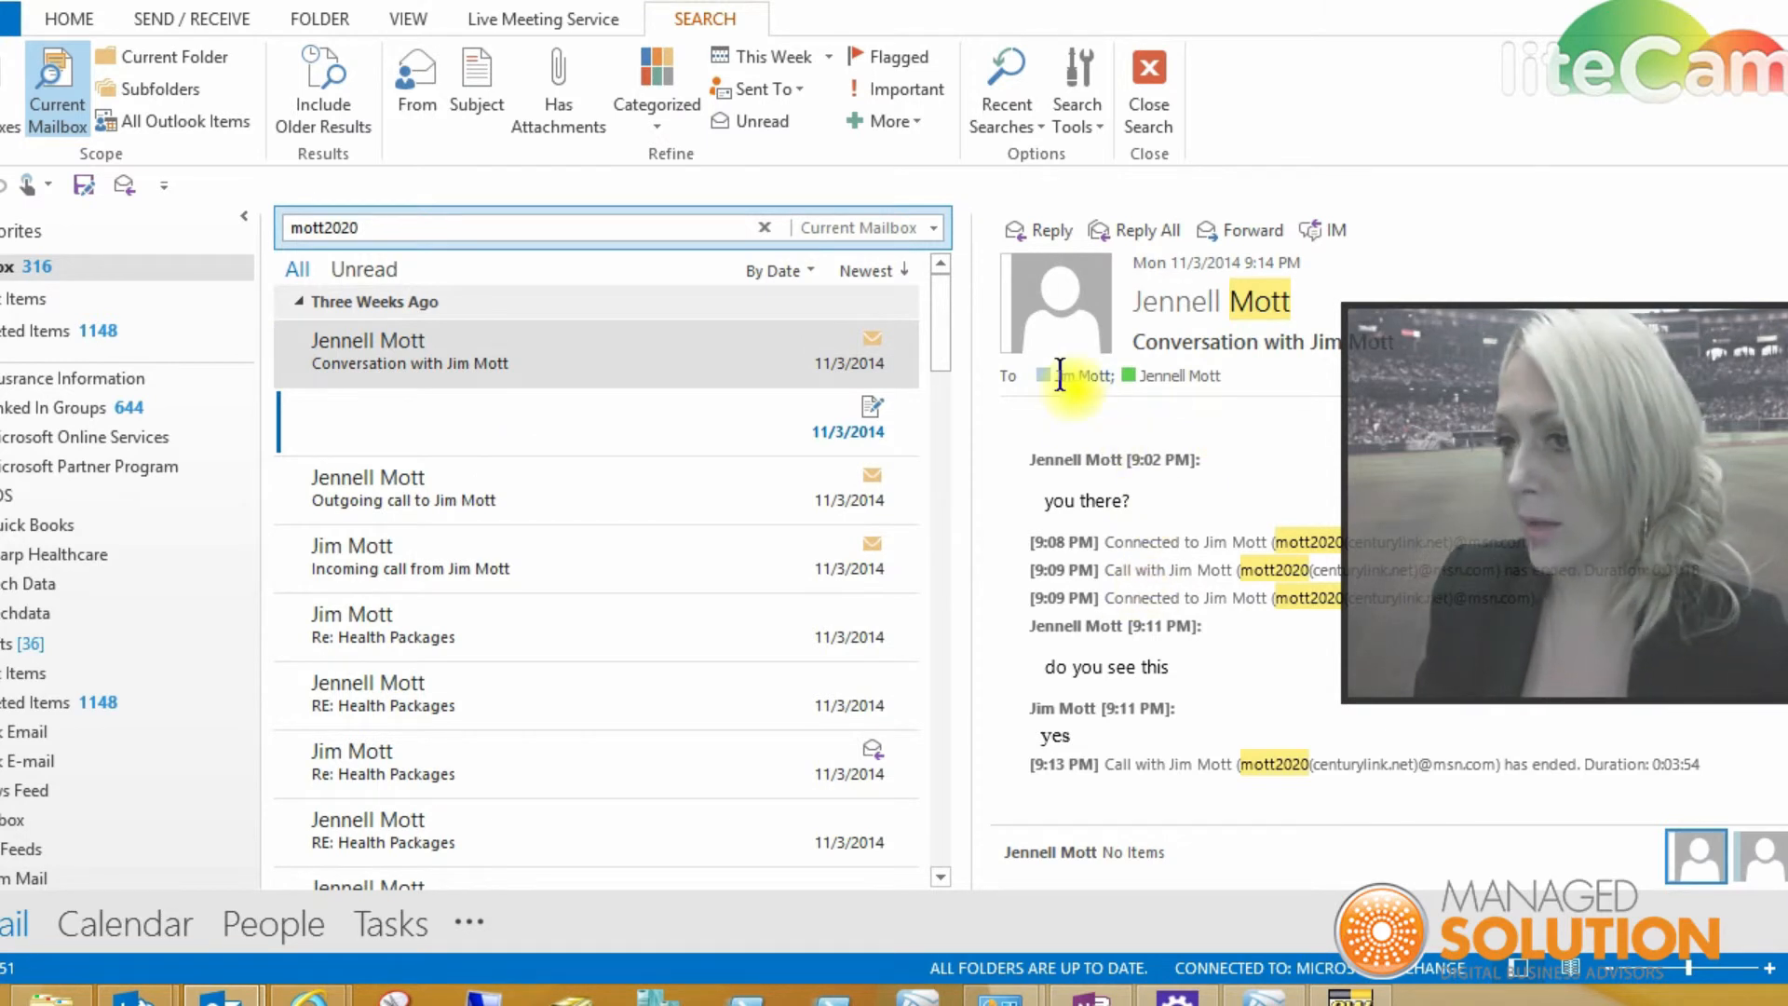
left_click(67, 18)
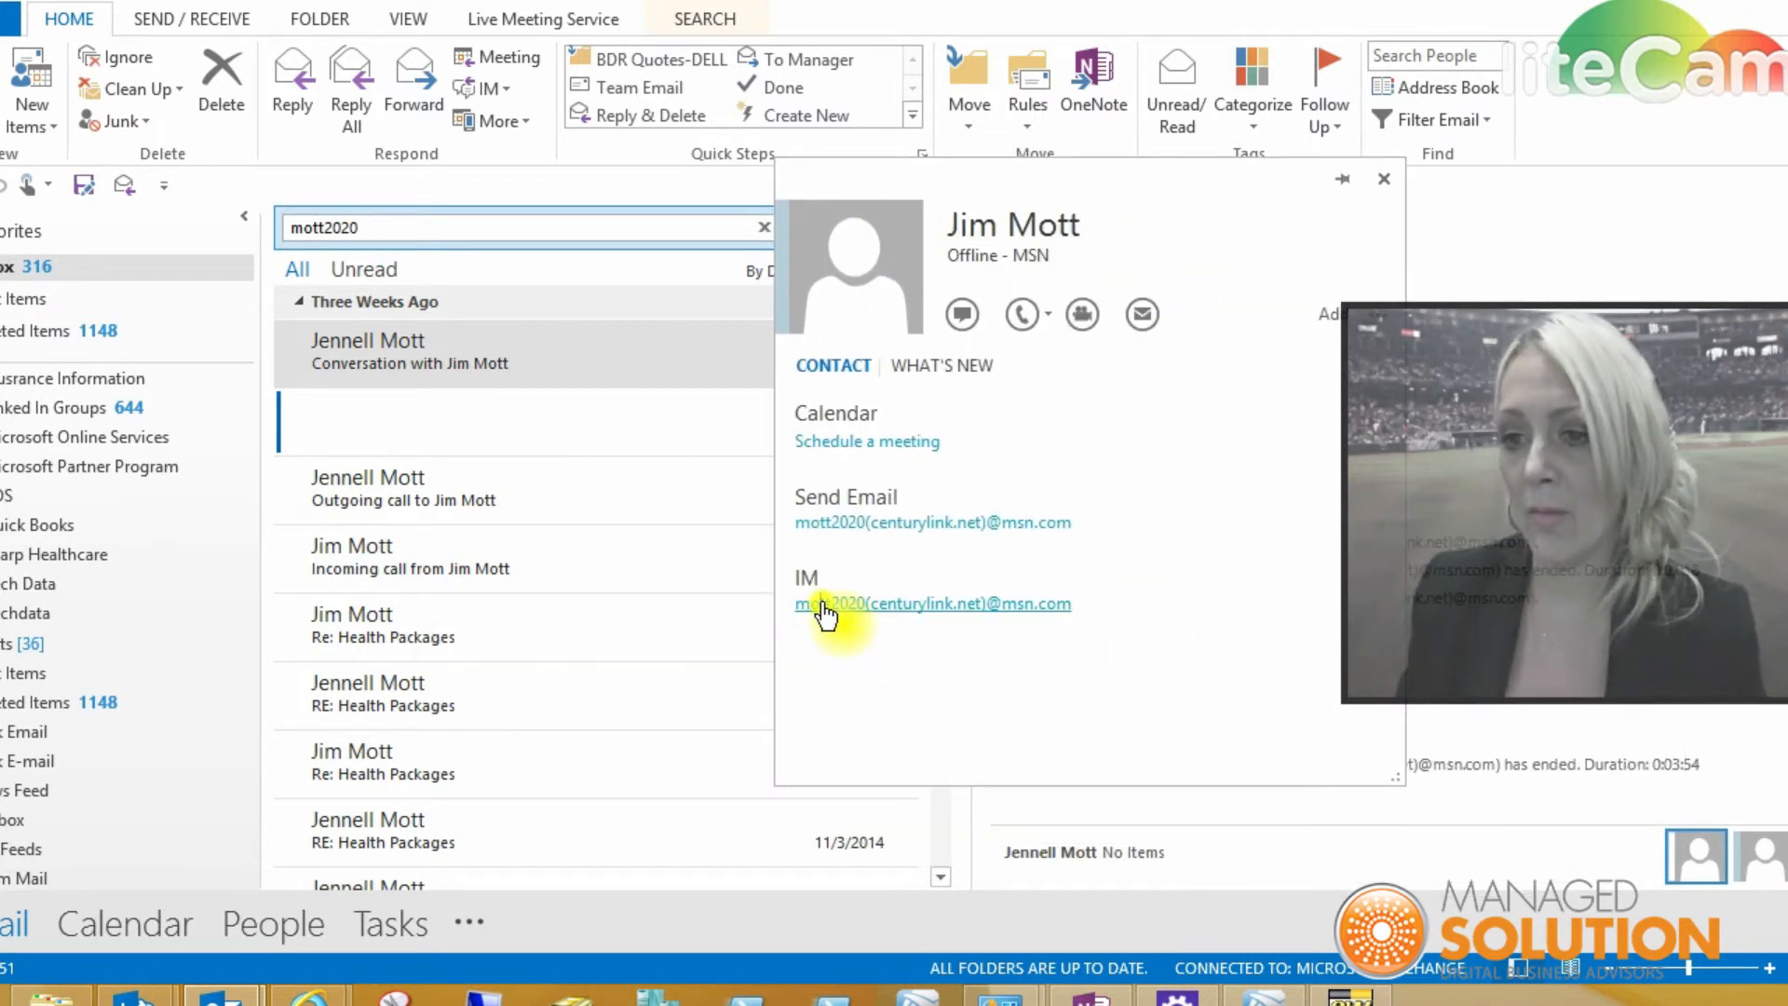
left_click(932, 603)
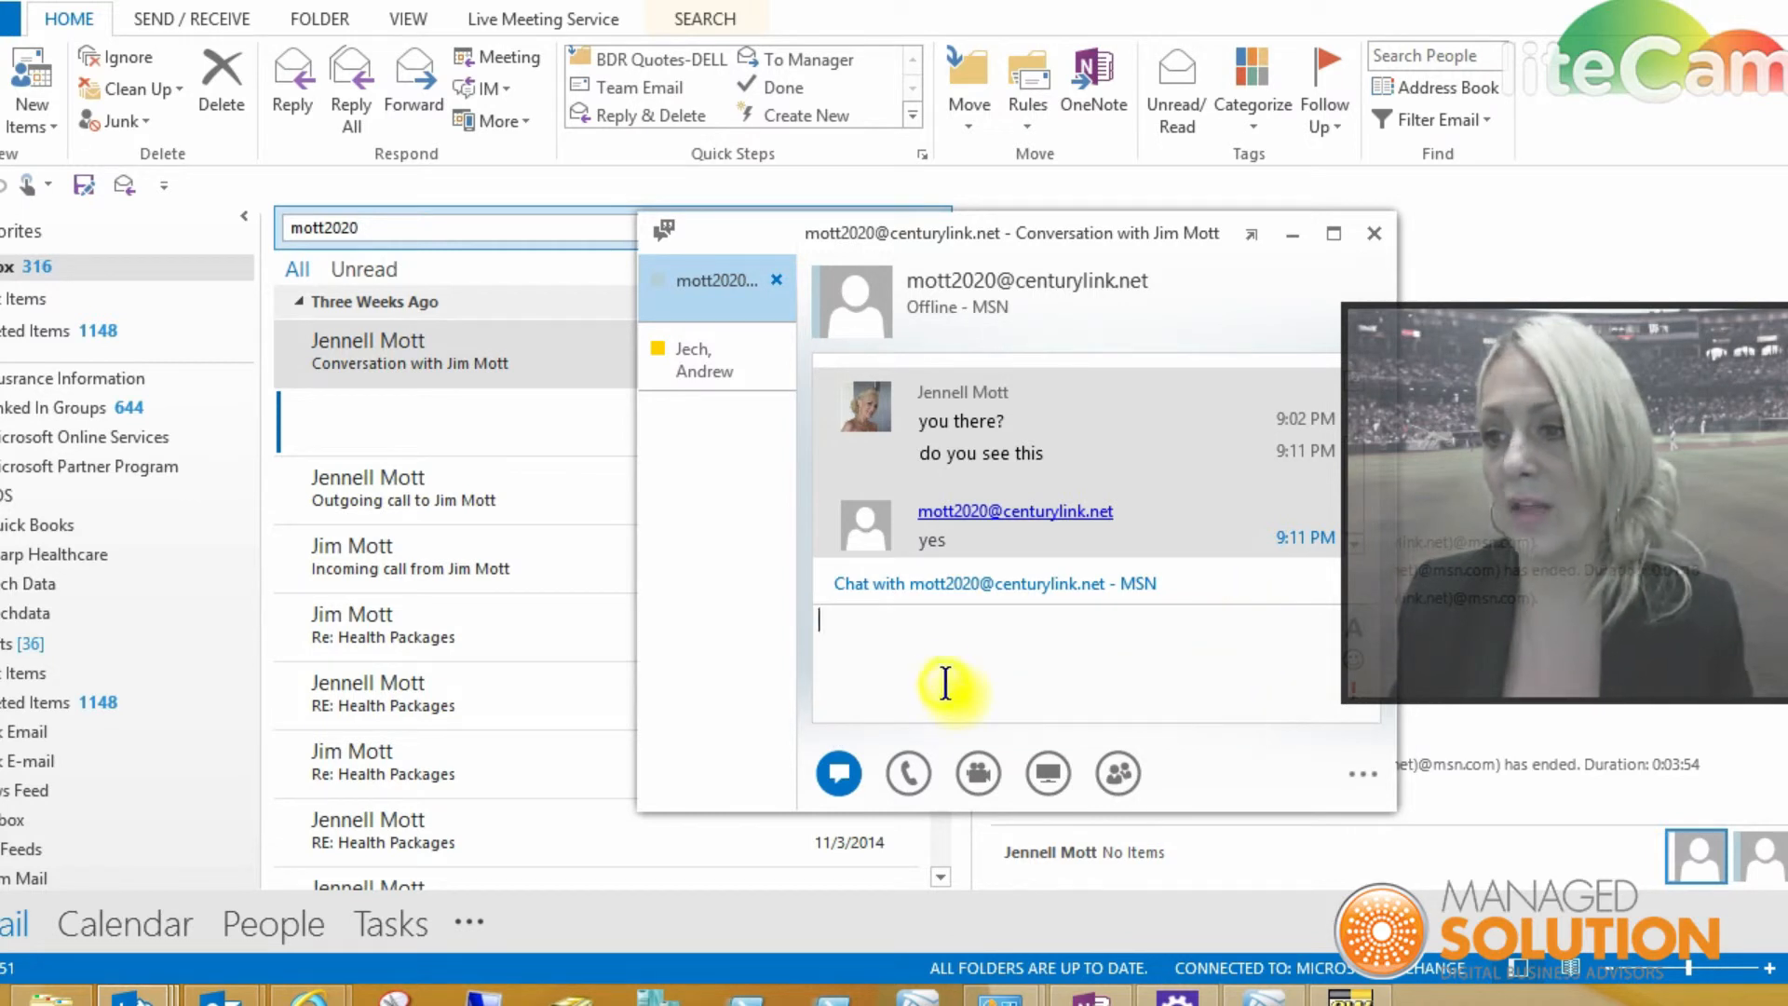
mouse_move(974, 773)
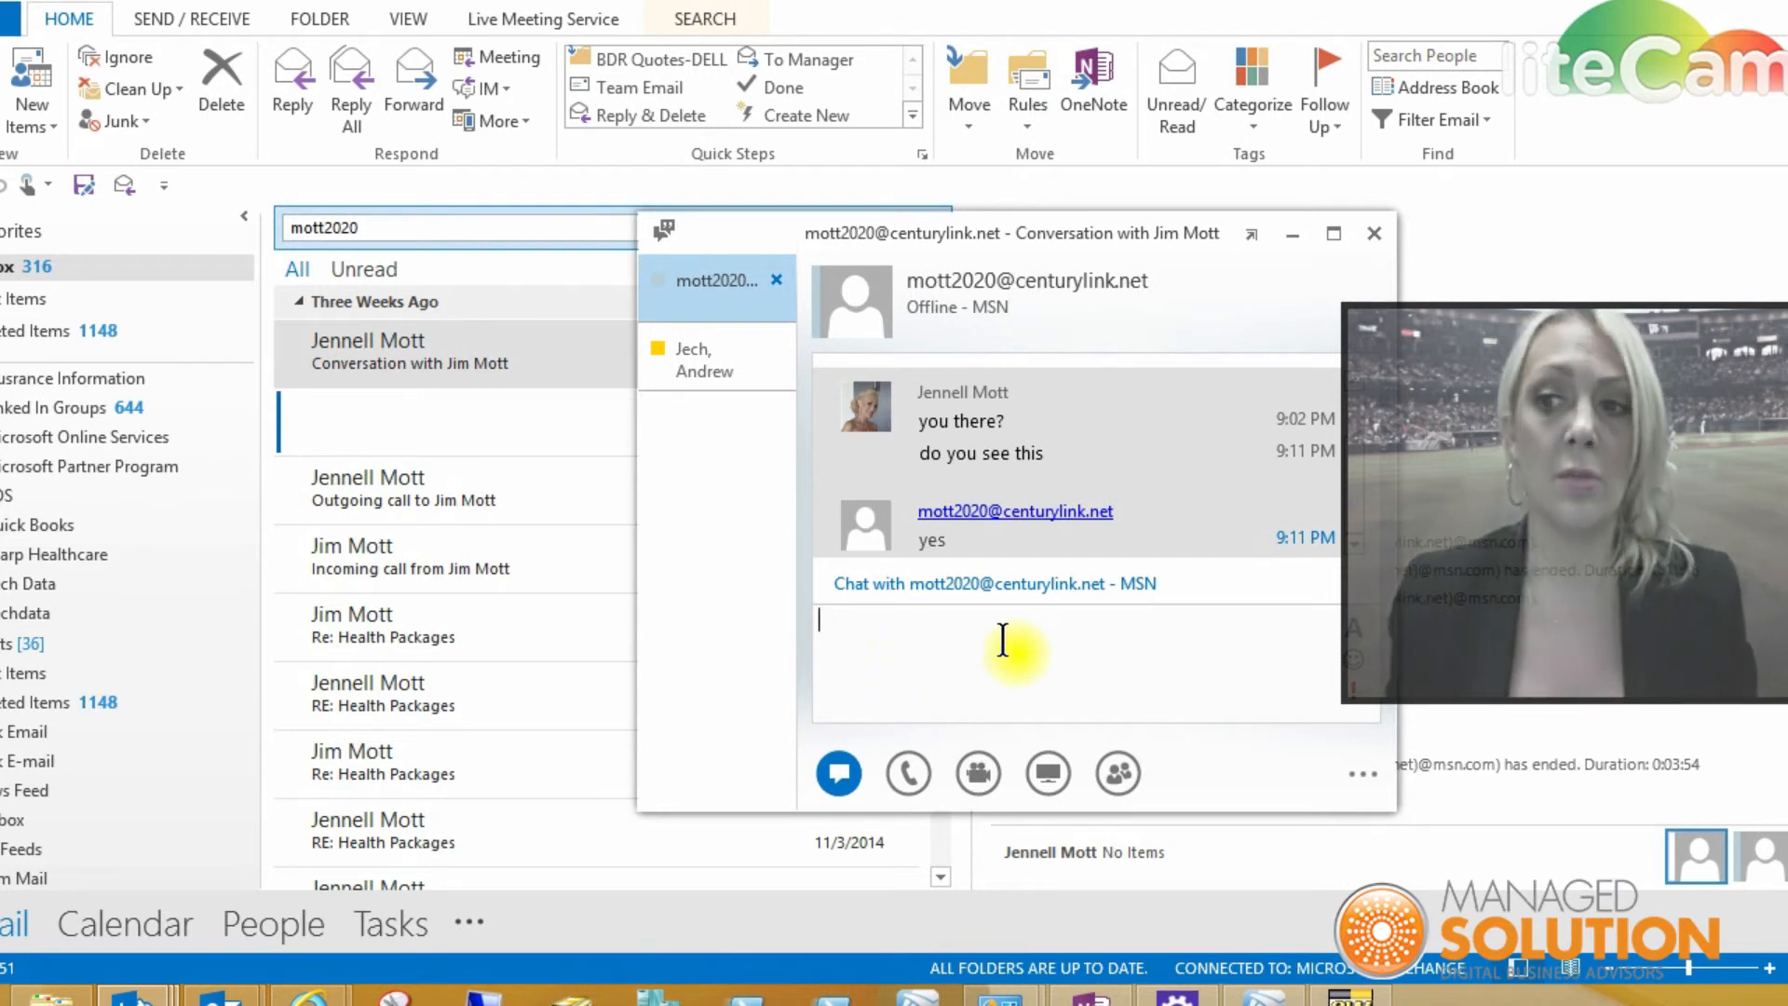
type("hello")
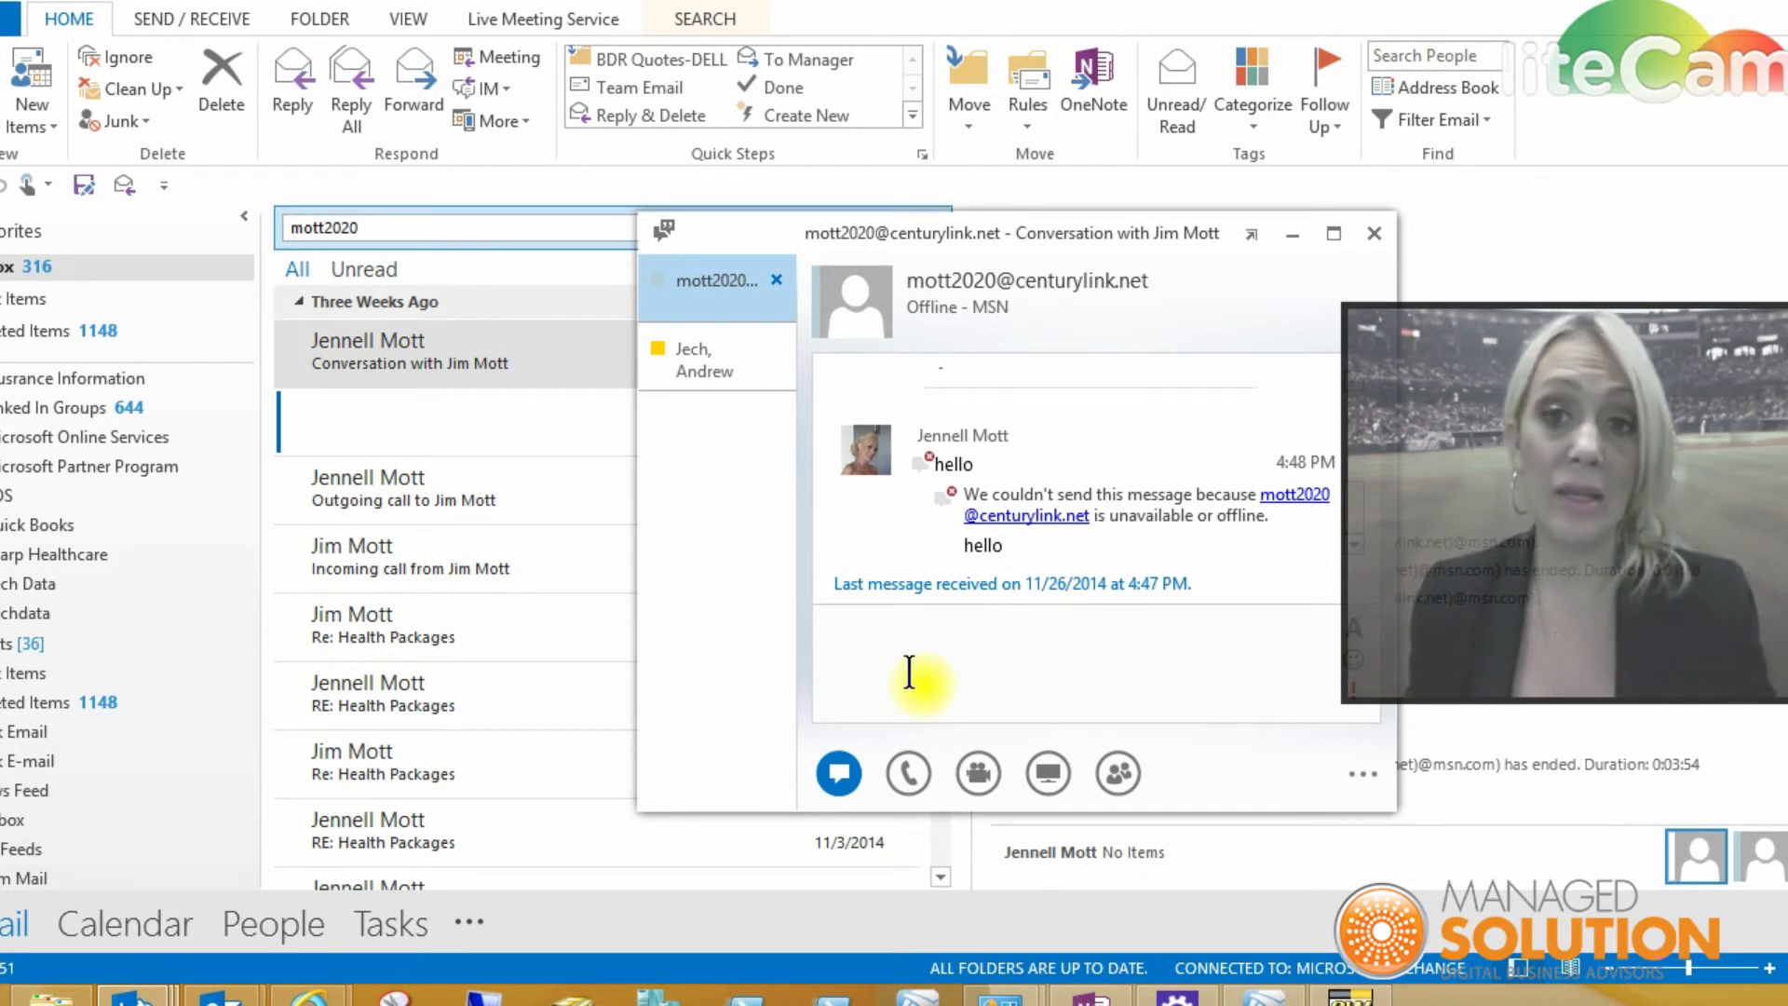
mouse_move(912, 692)
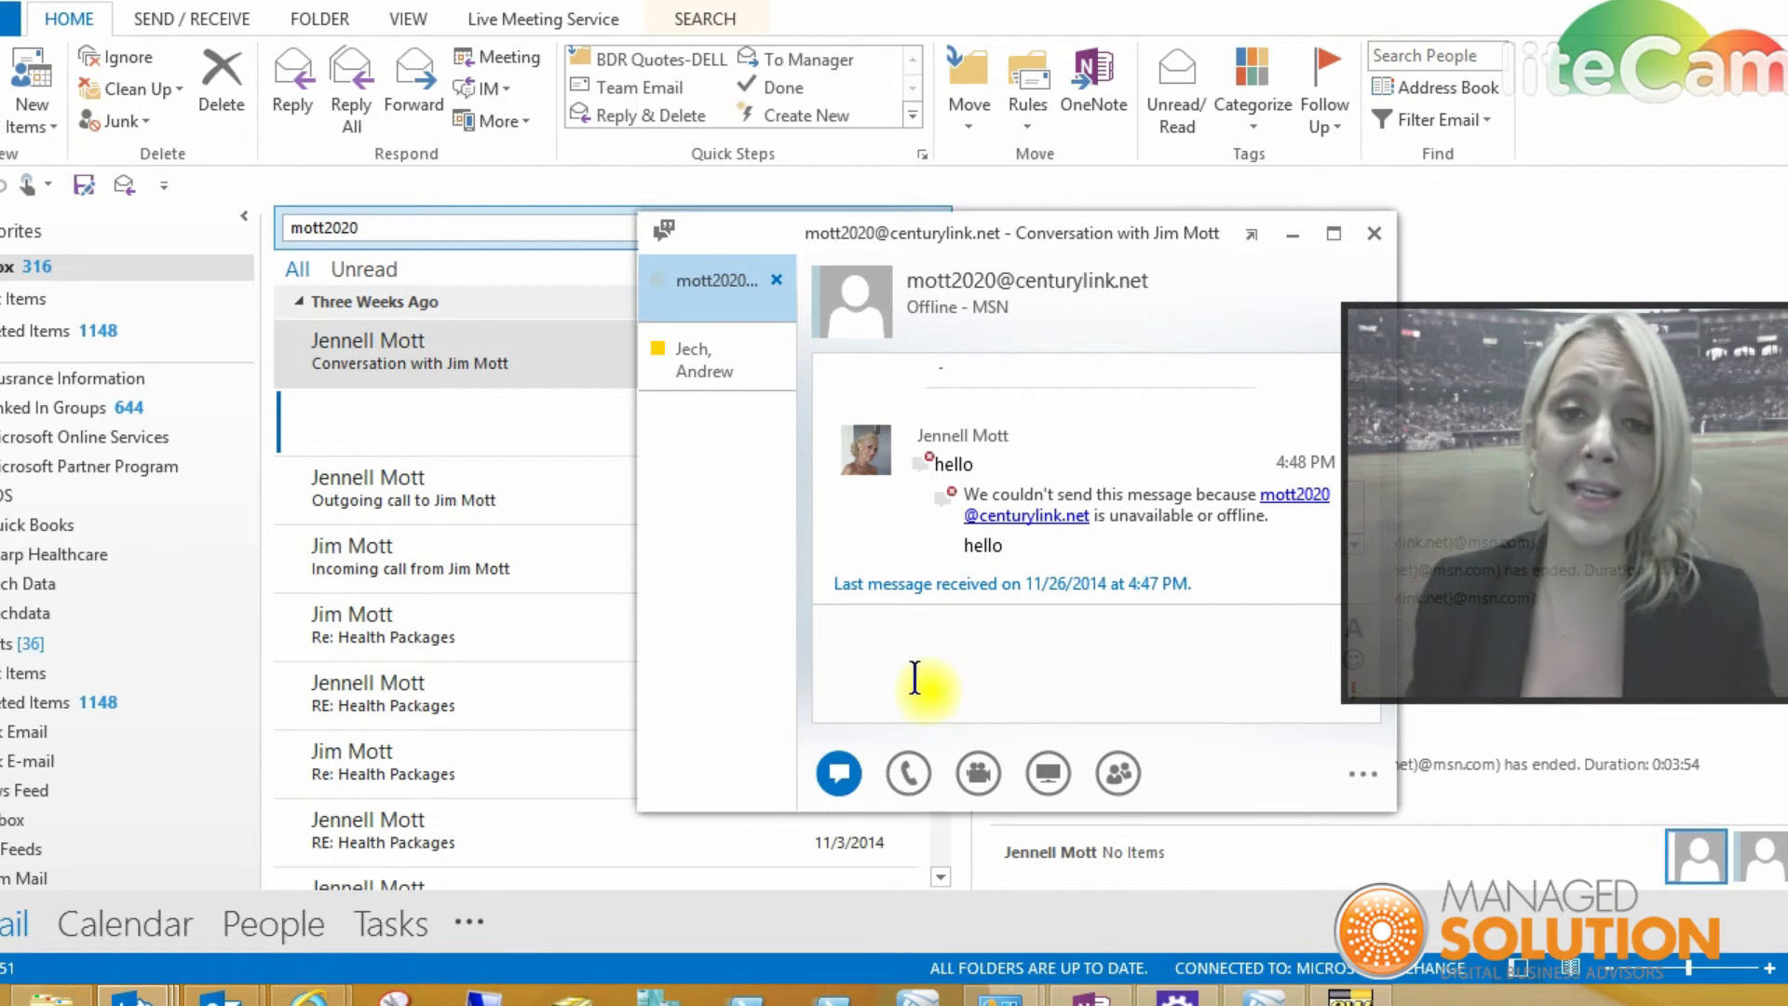